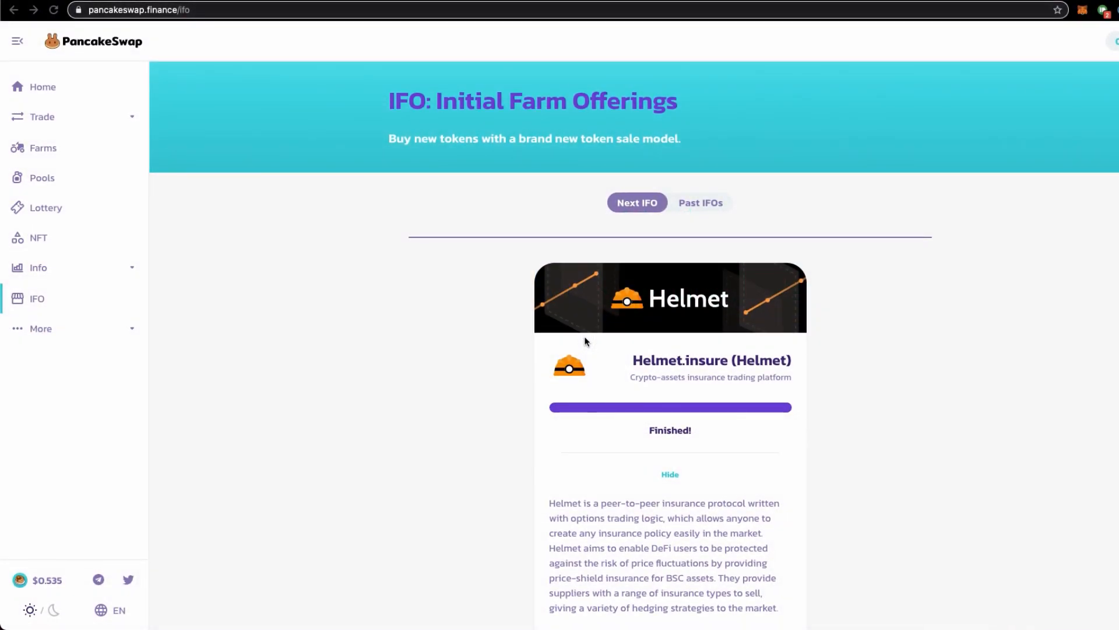
Step: Follow 'View project site' on the Helmet IFO card to the HELMET Governance Token docs
scroll("down", 3)
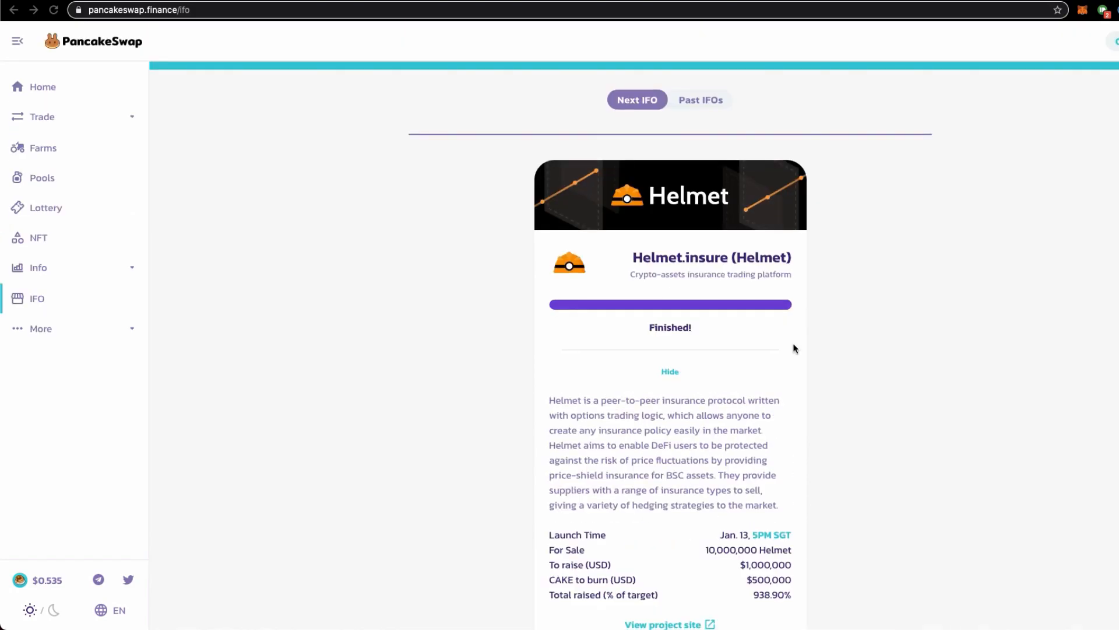
scroll("down", 3)
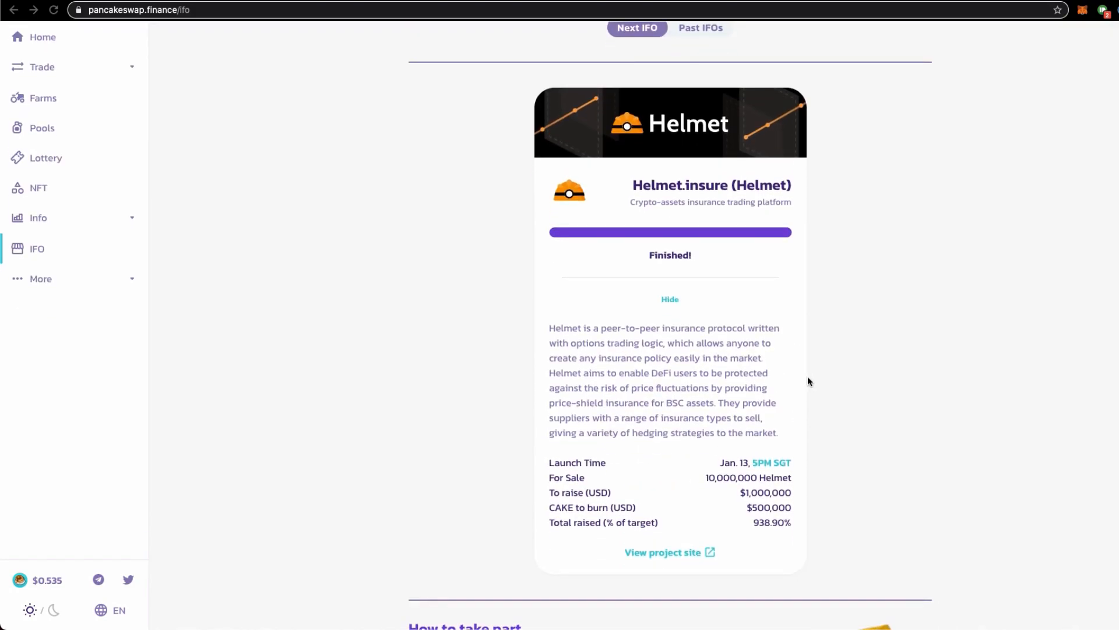
mouse_move(835, 392)
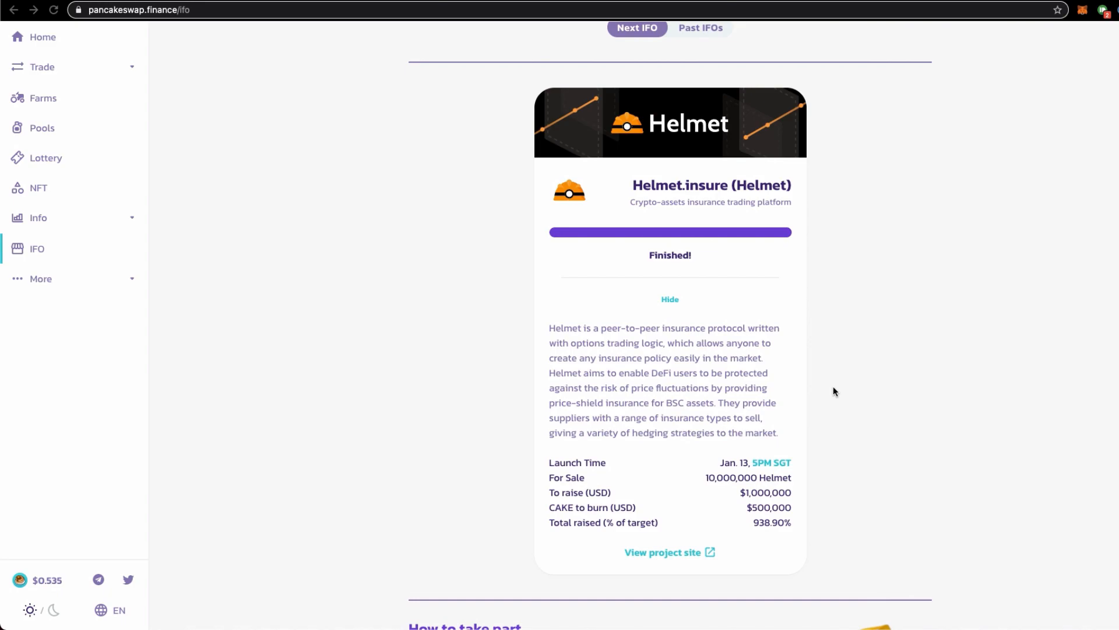
mouse_move(834, 404)
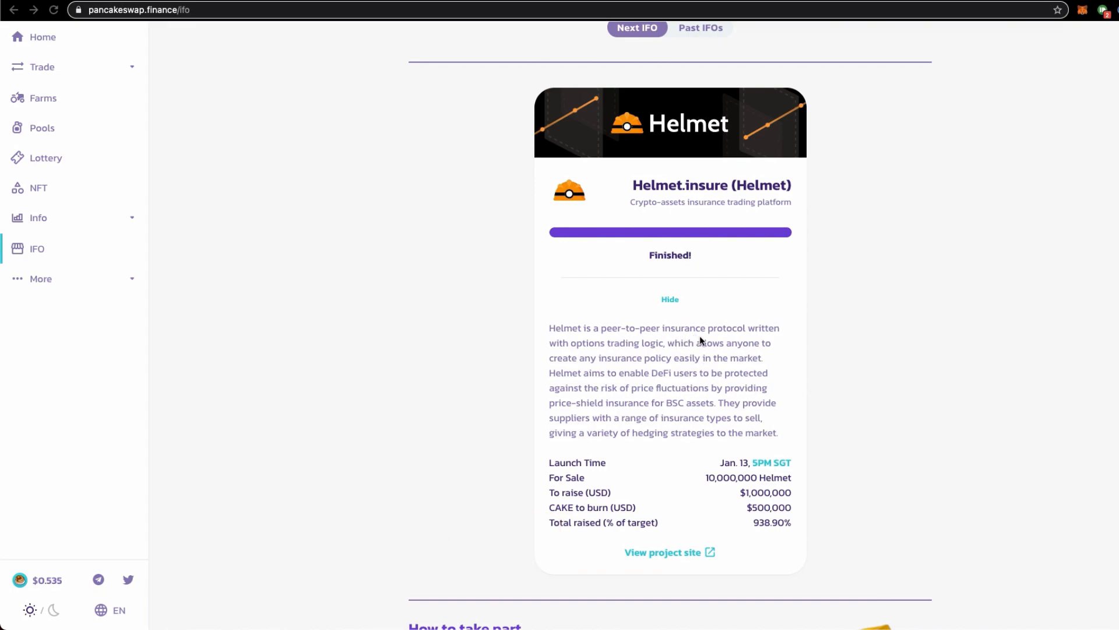
scroll("down", 3)
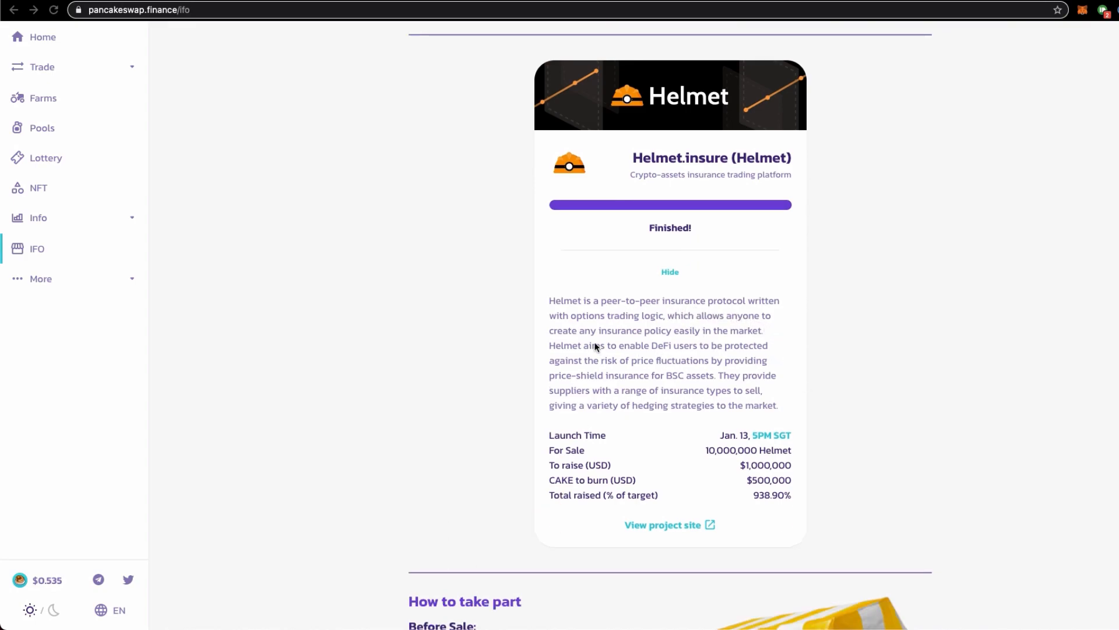
mouse_move(658, 327)
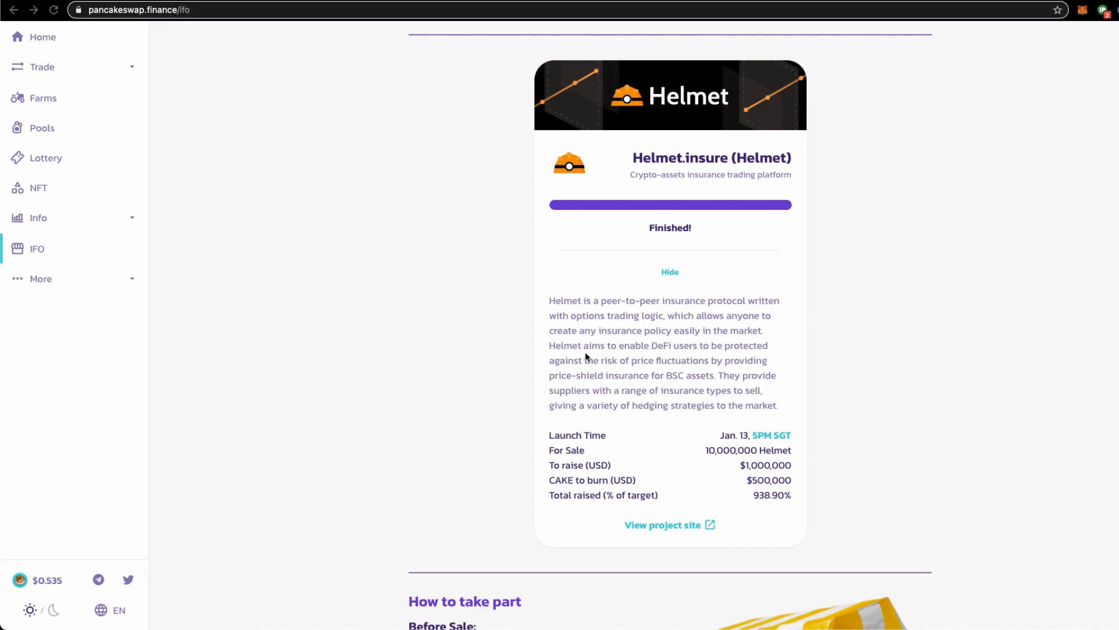
scroll("down", 3)
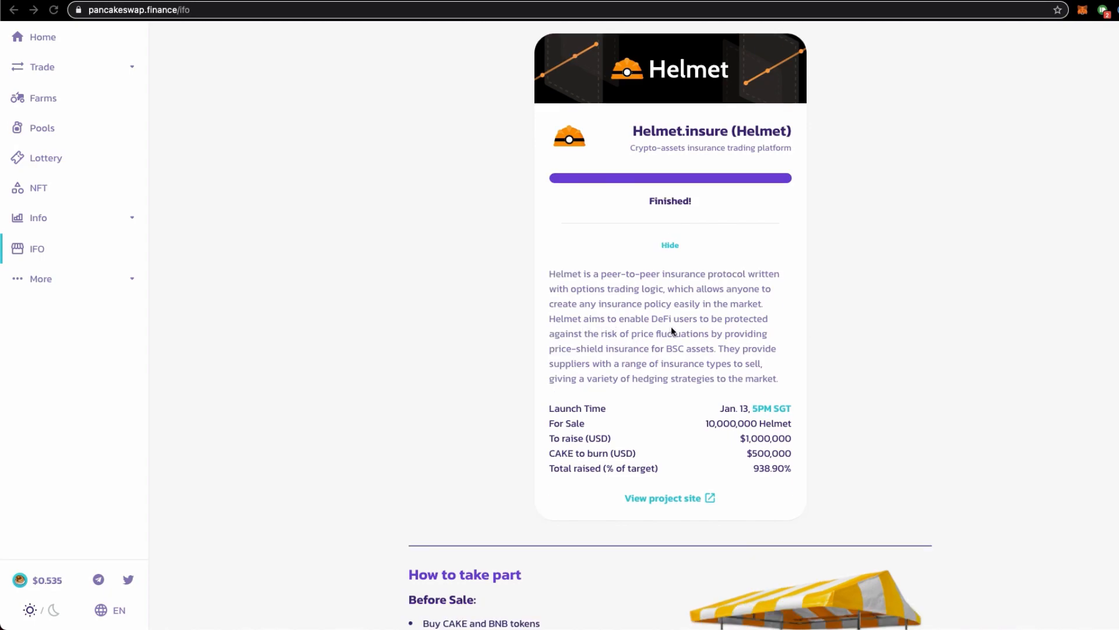
mouse_move(677, 334)
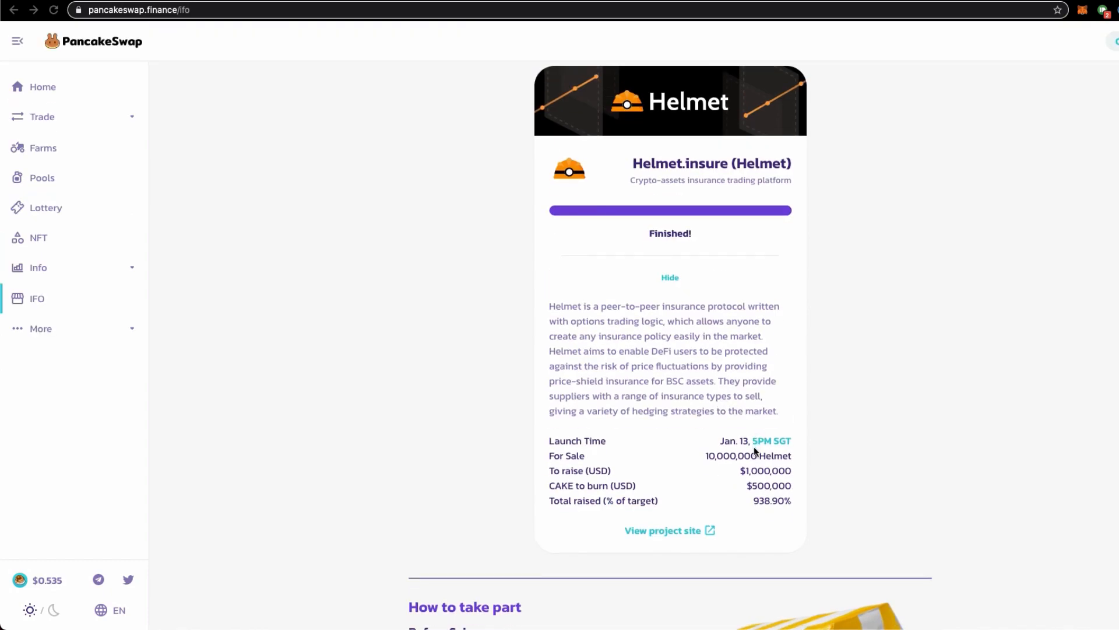
mouse_move(772, 448)
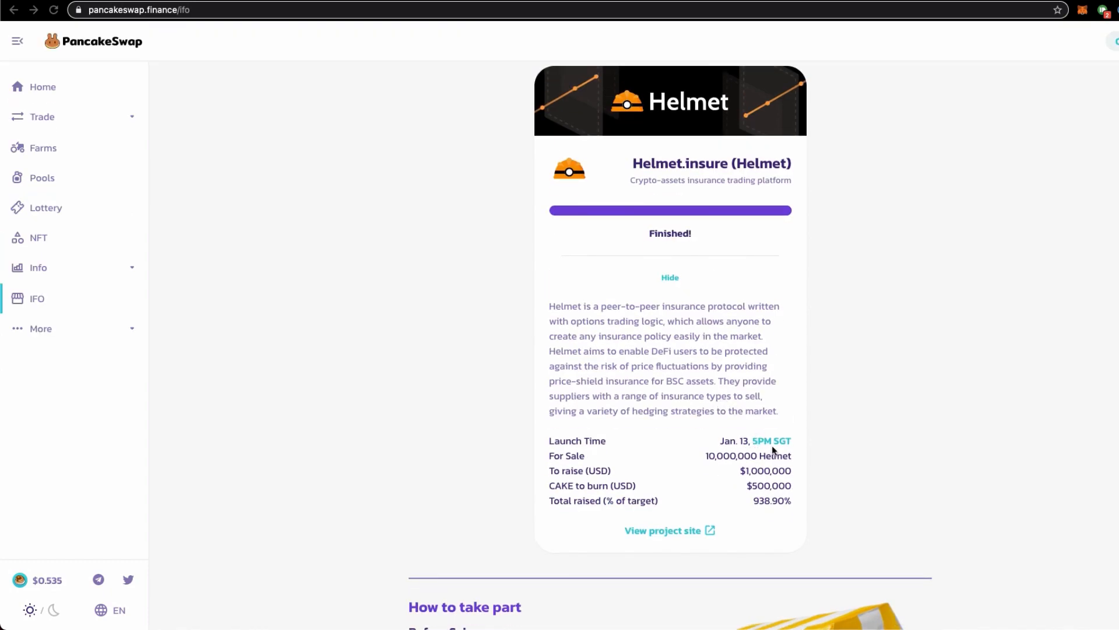
scroll("down", 3)
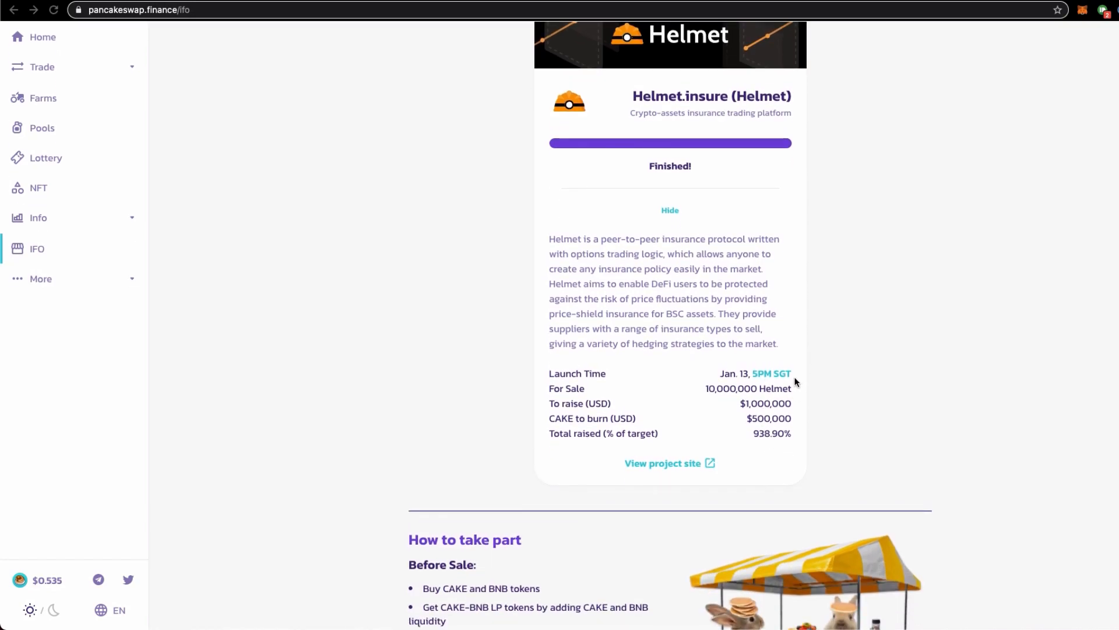
mouse_move(786, 397)
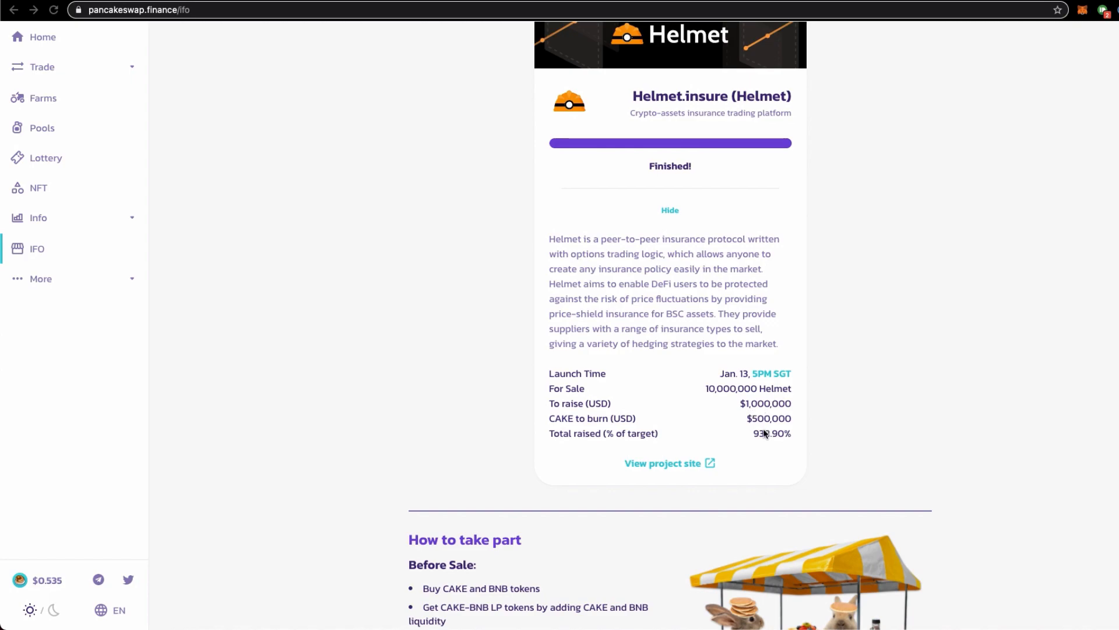
scroll("down", 3)
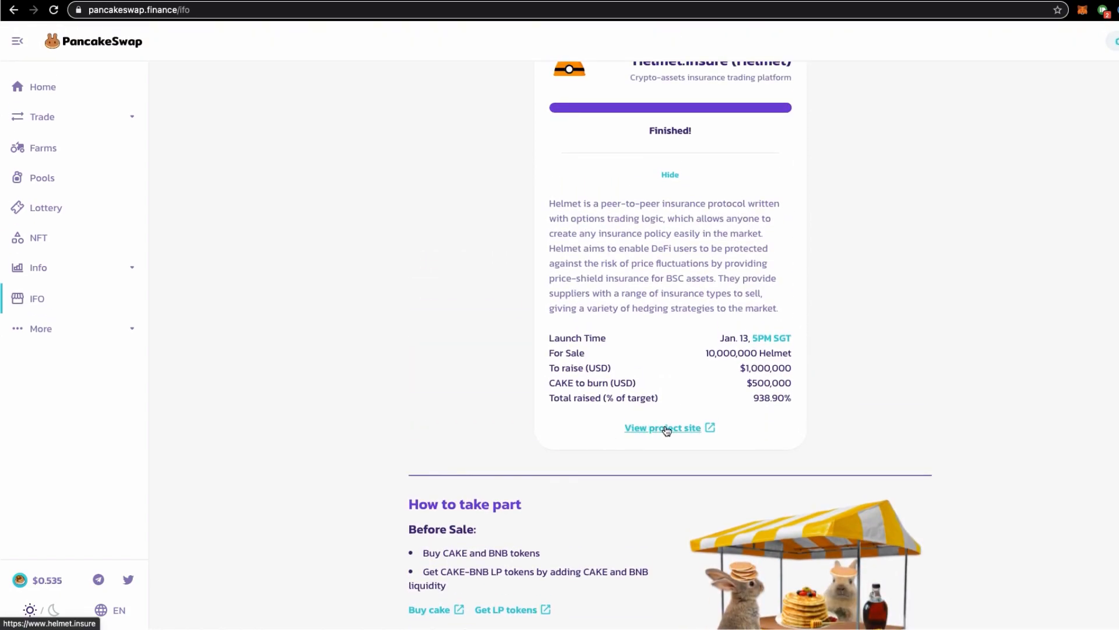
left_click(662, 428)
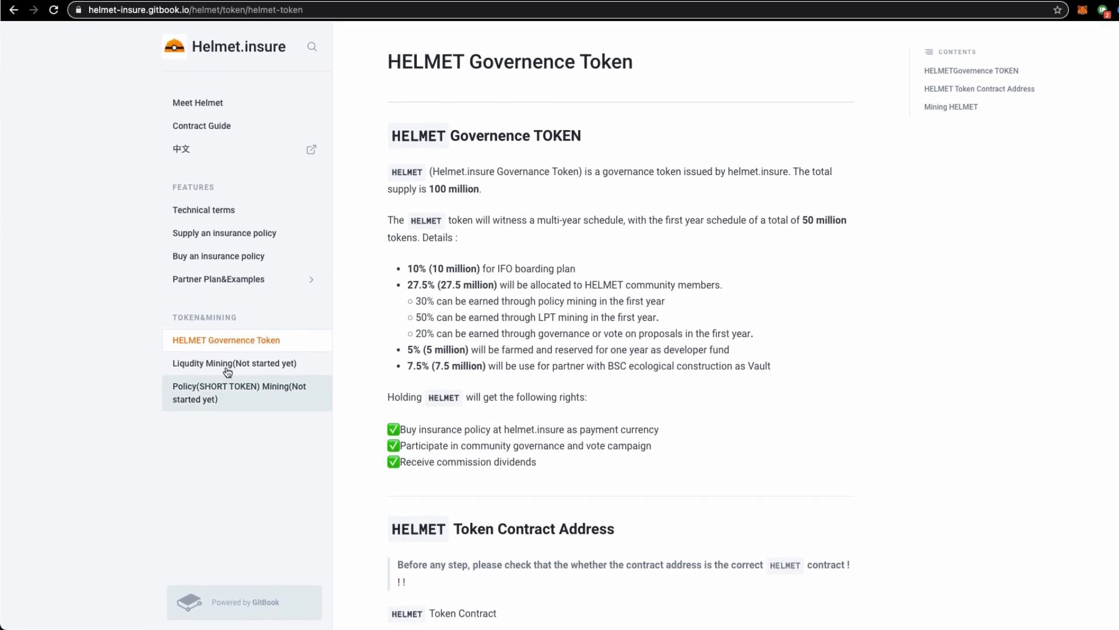
mouse_move(245, 346)
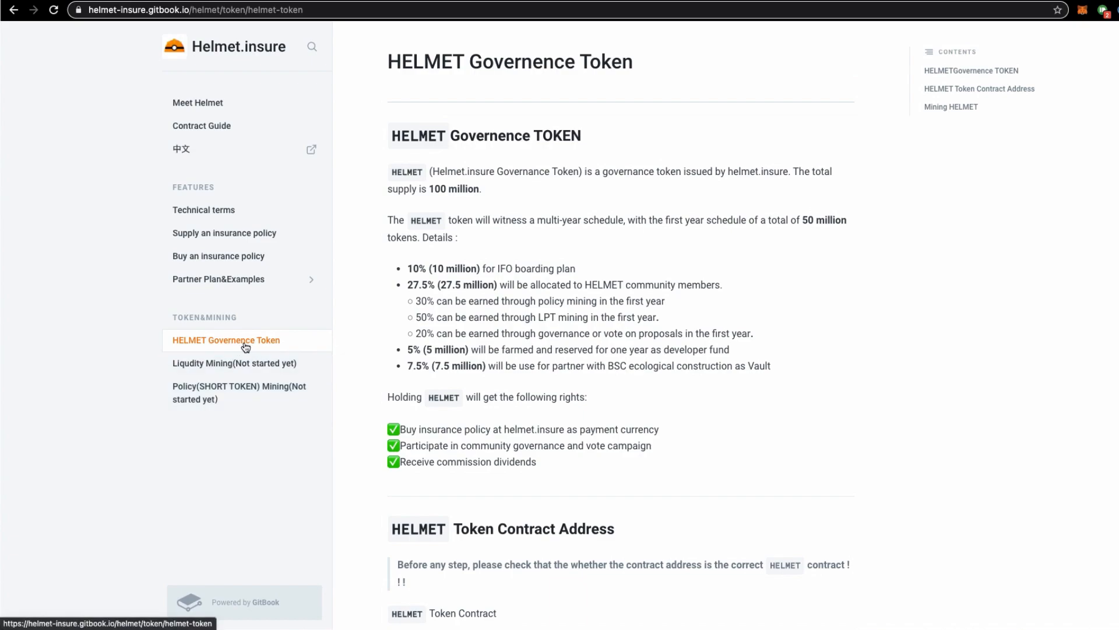
mouse_move(542, 270)
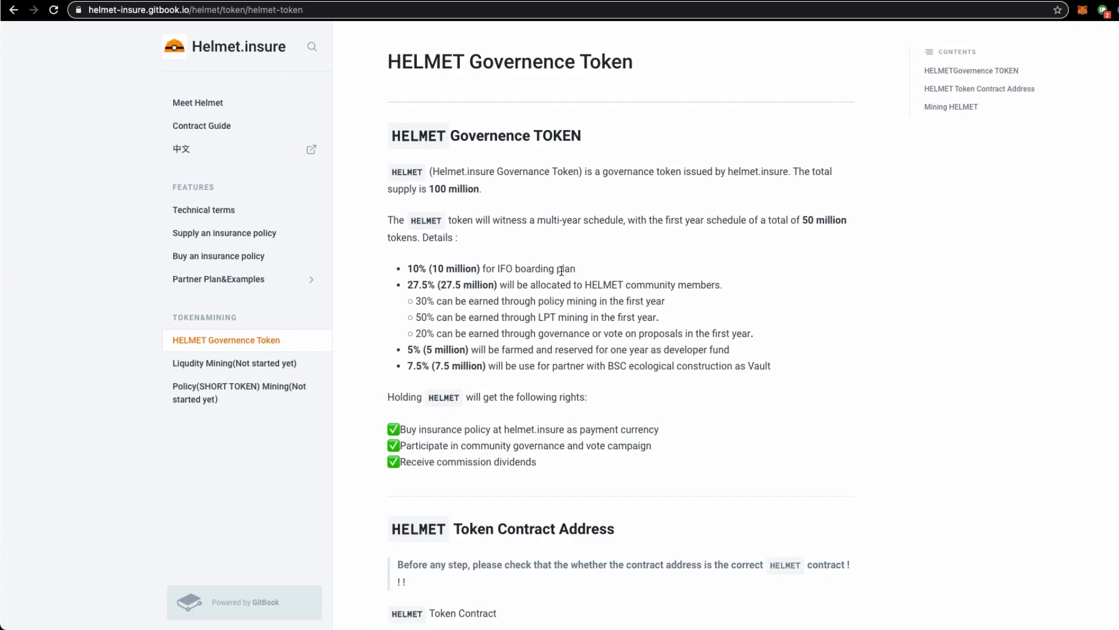
mouse_move(419, 299)
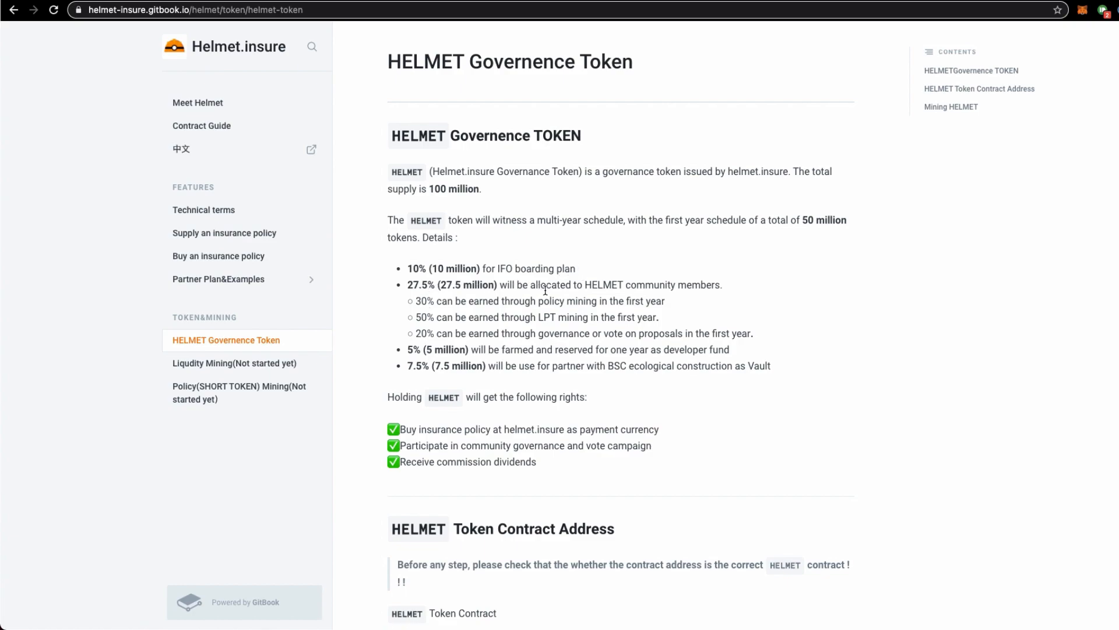
mouse_move(679, 289)
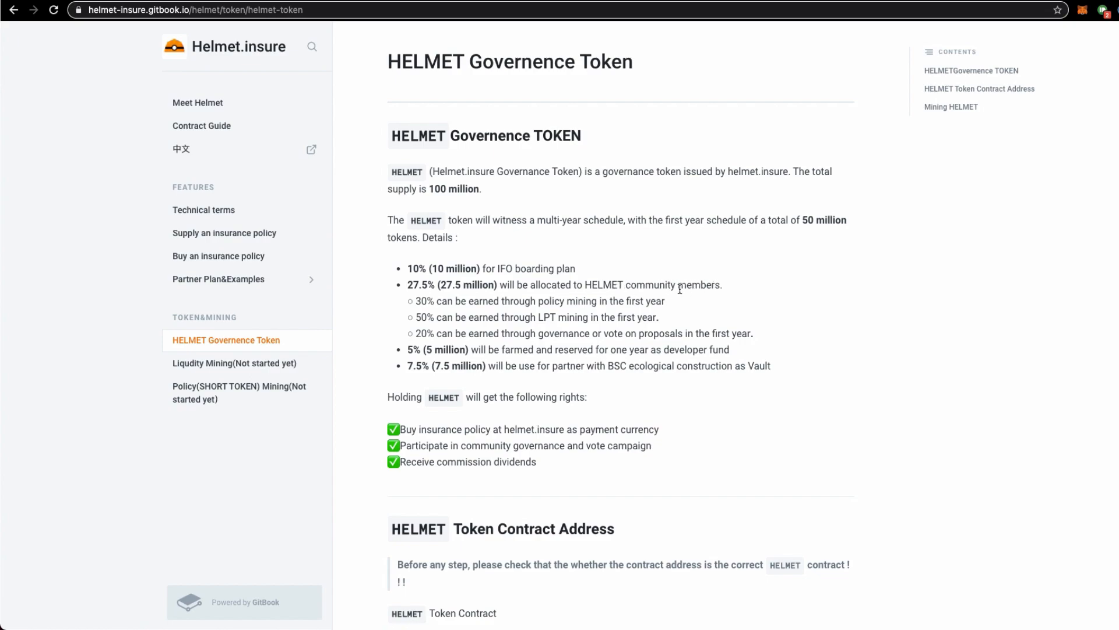
mouse_move(529, 360)
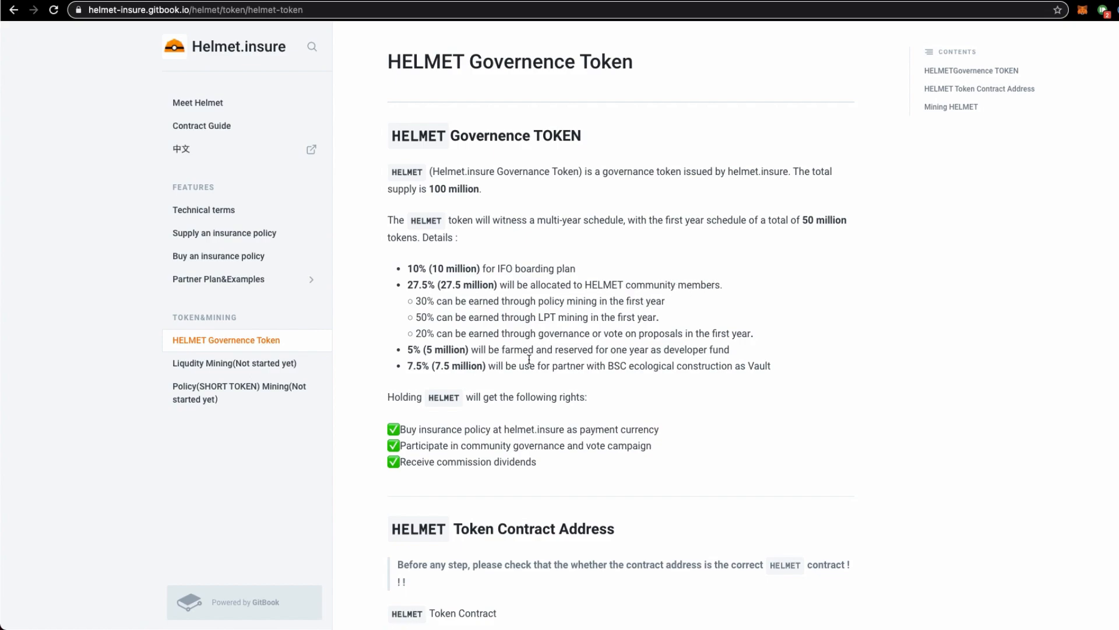
mouse_move(438, 394)
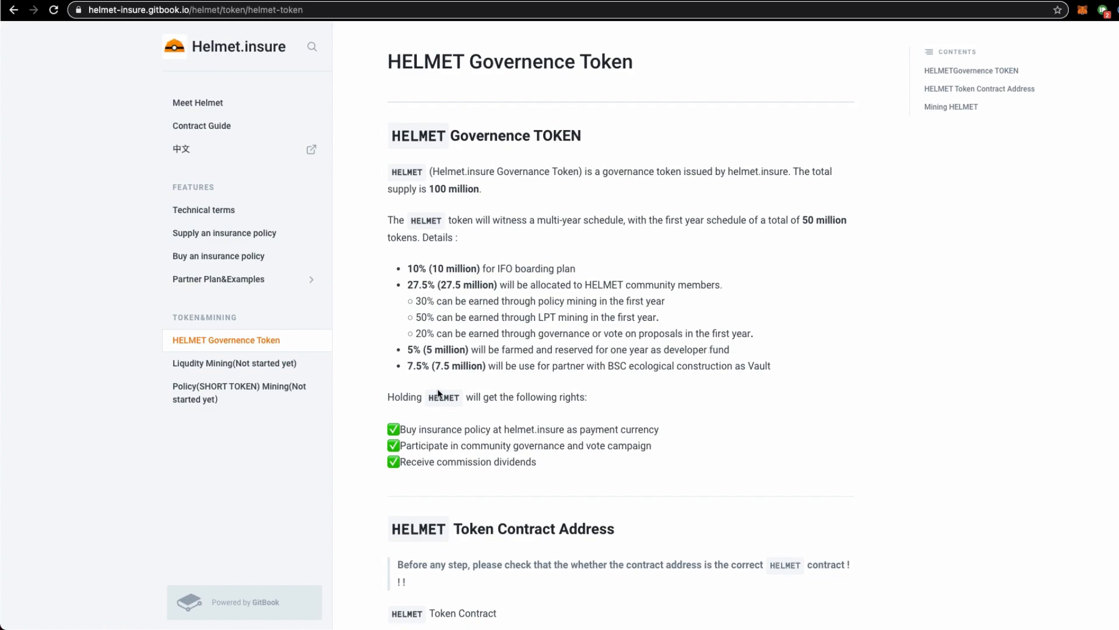
mouse_move(582, 377)
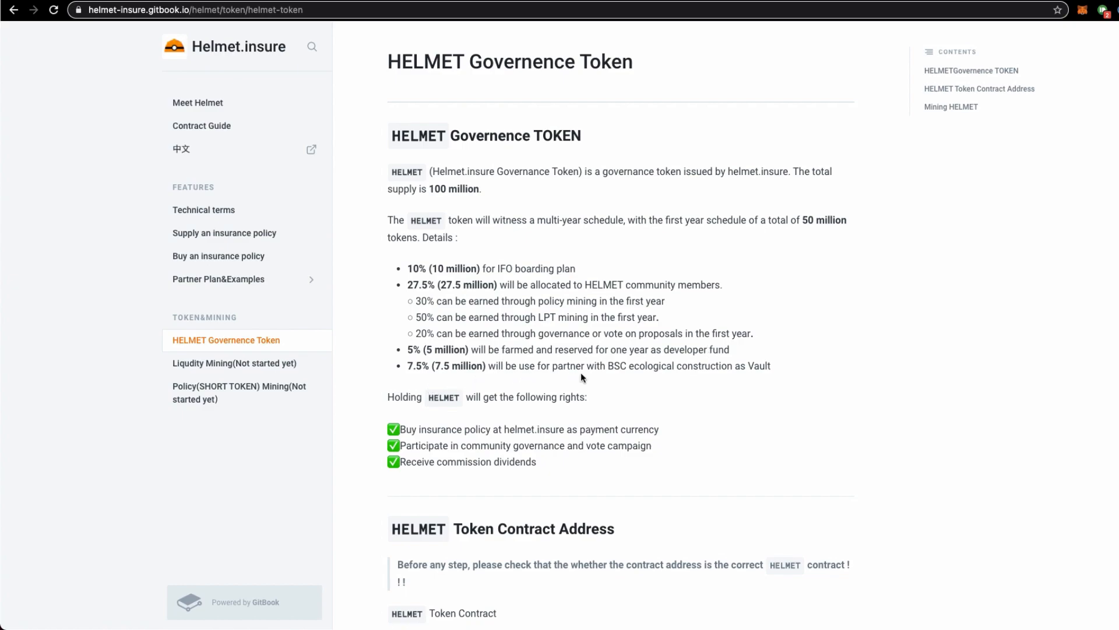
mouse_move(739, 369)
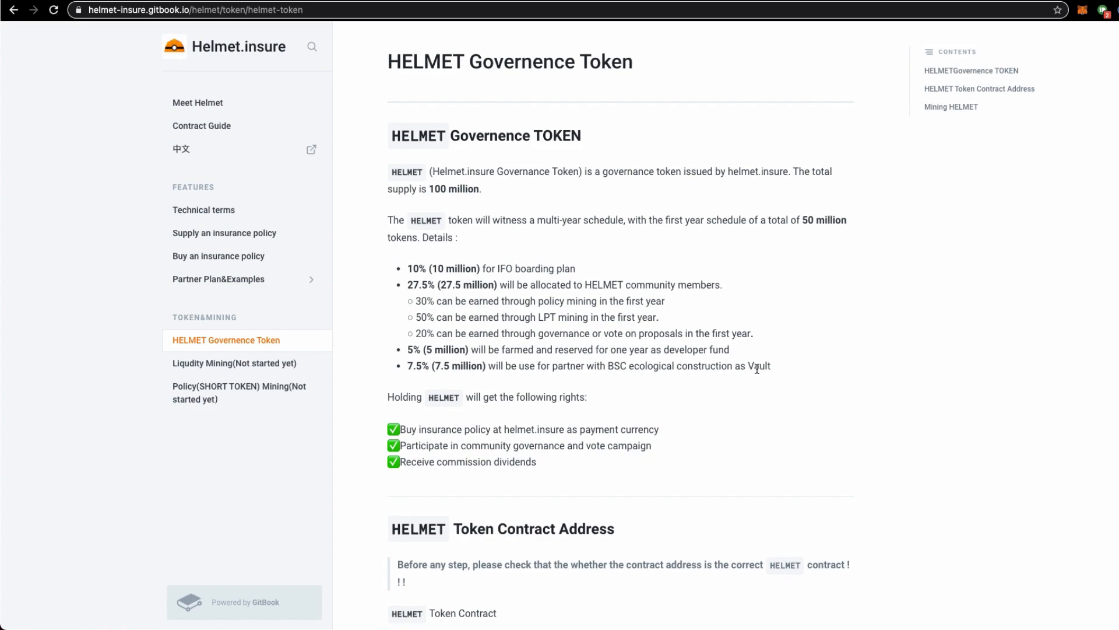
mouse_move(539, 378)
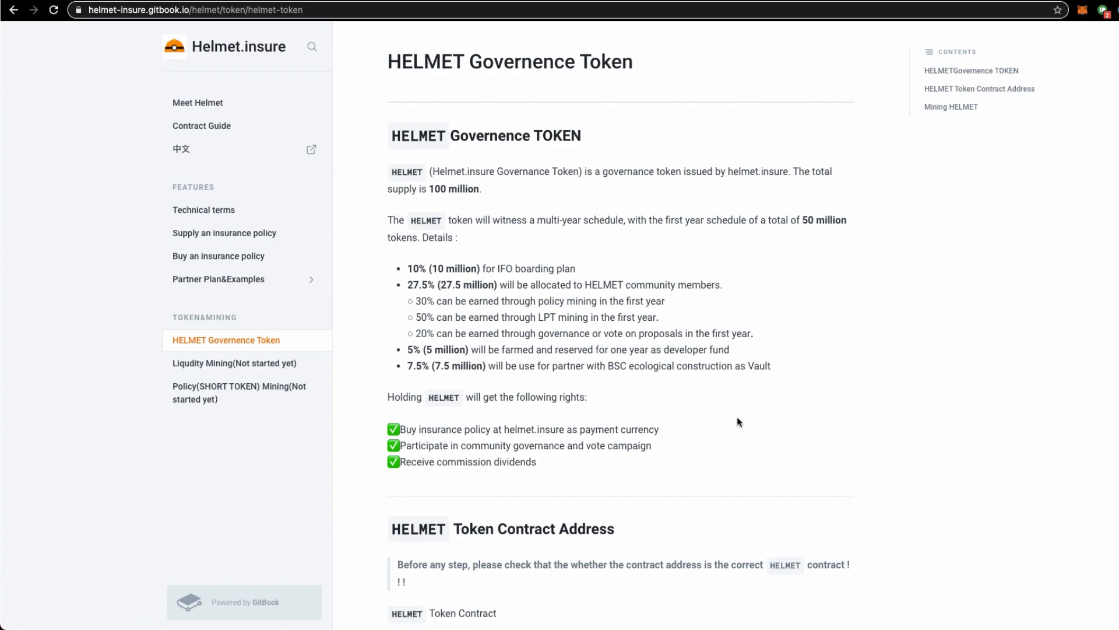
scroll("down", 3)
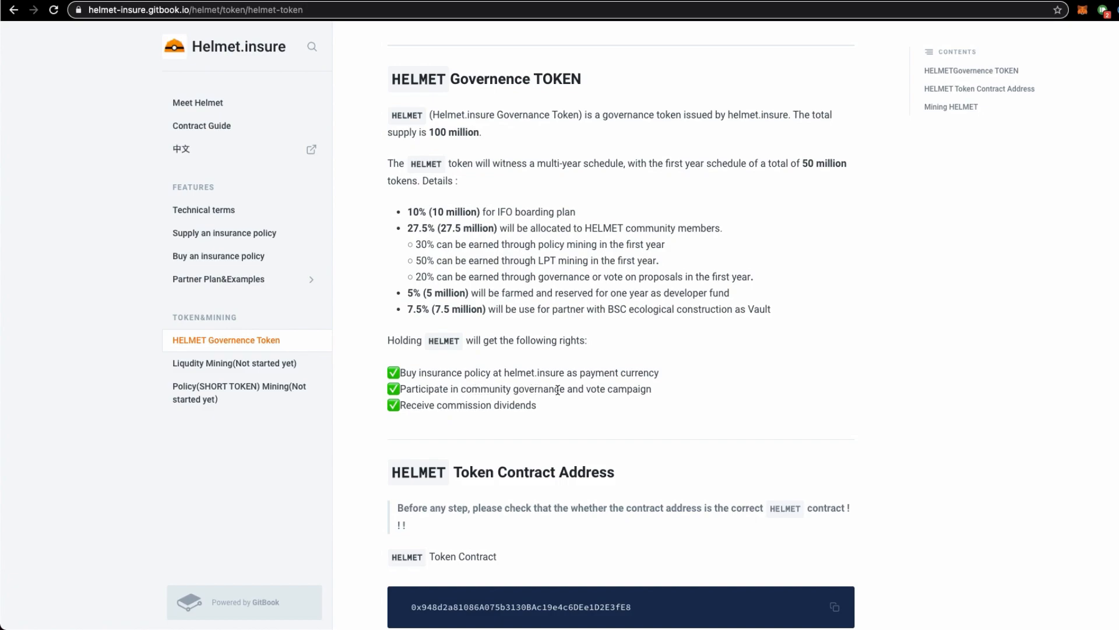
mouse_move(522, 405)
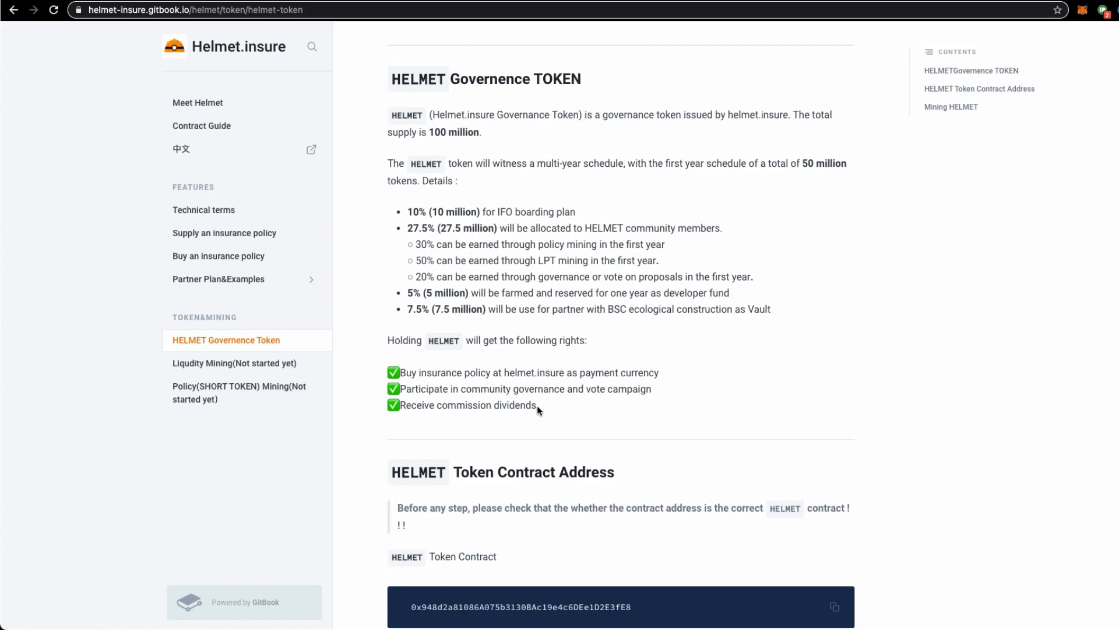
mouse_move(522, 407)
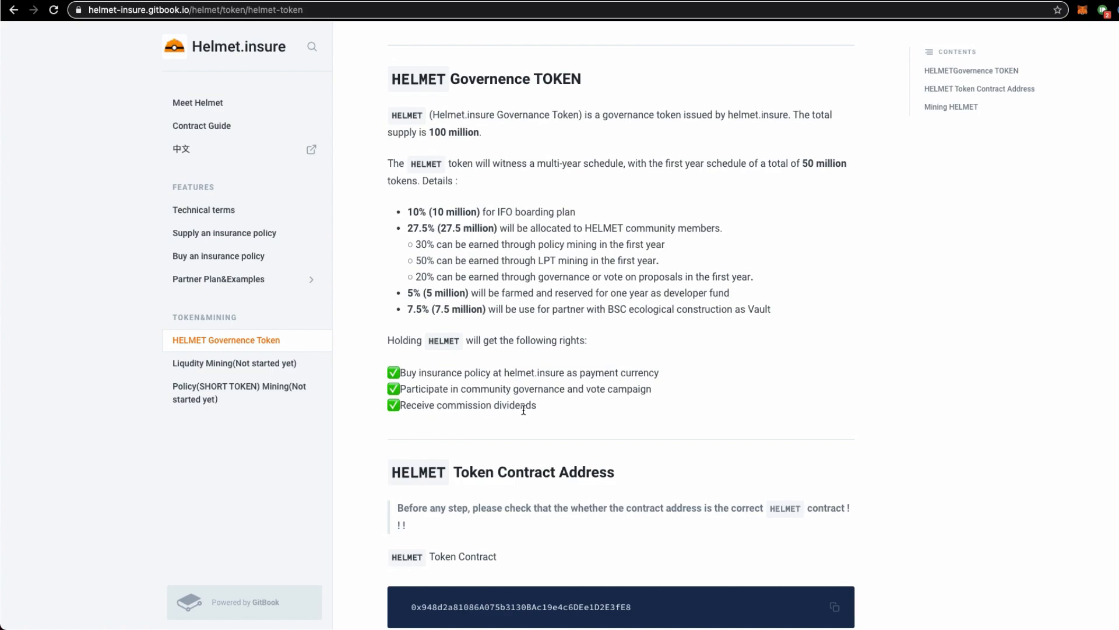
mouse_move(538, 409)
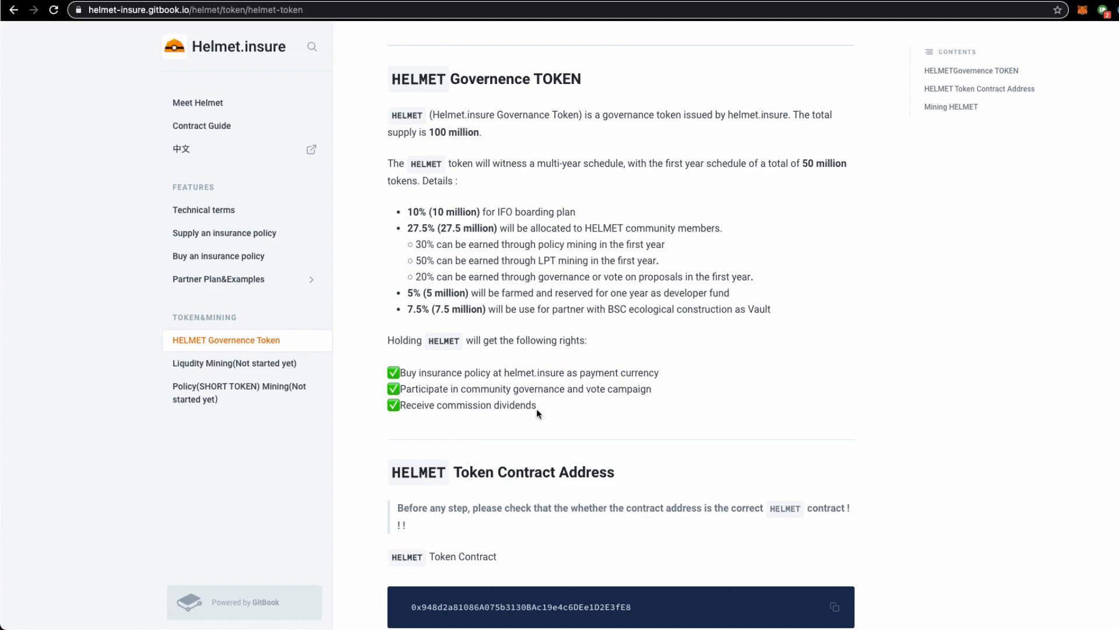
mouse_move(538, 414)
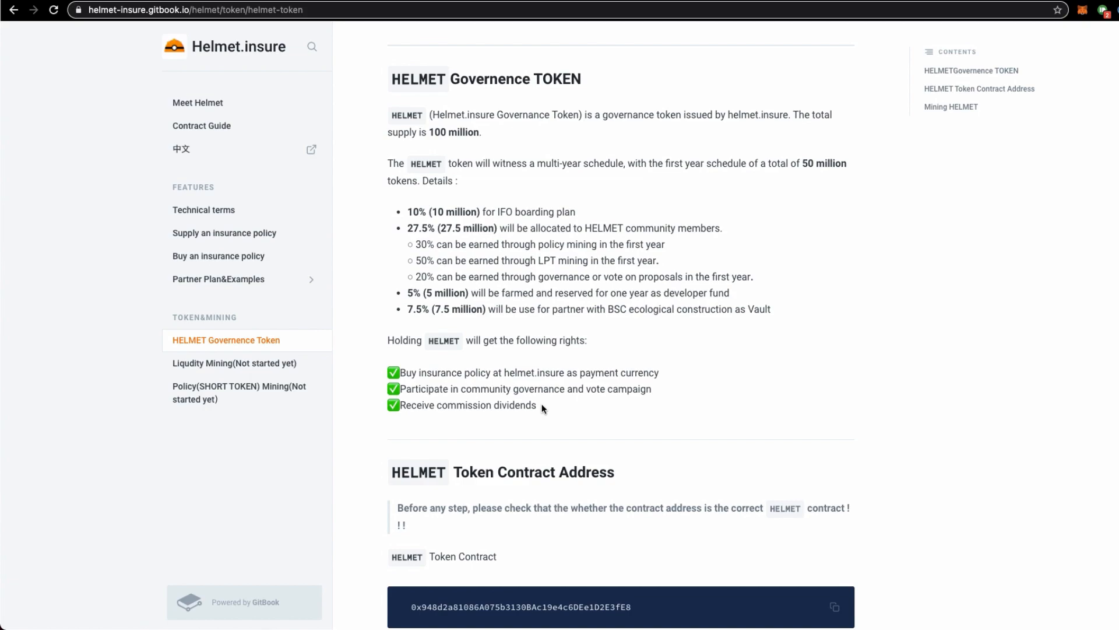
mouse_move(543, 409)
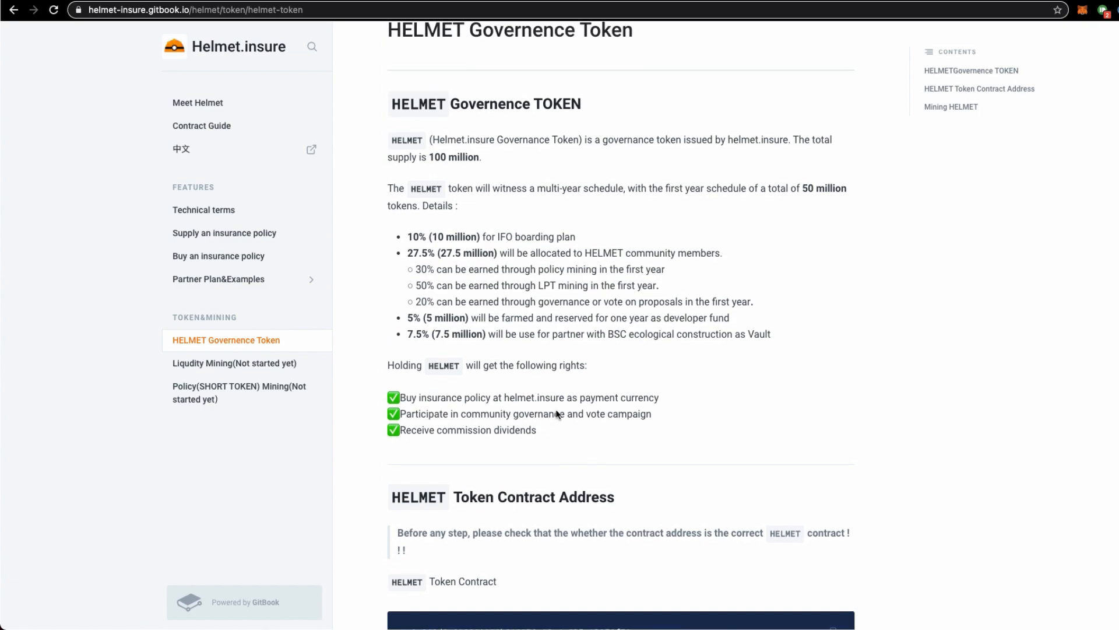
mouse_move(556, 413)
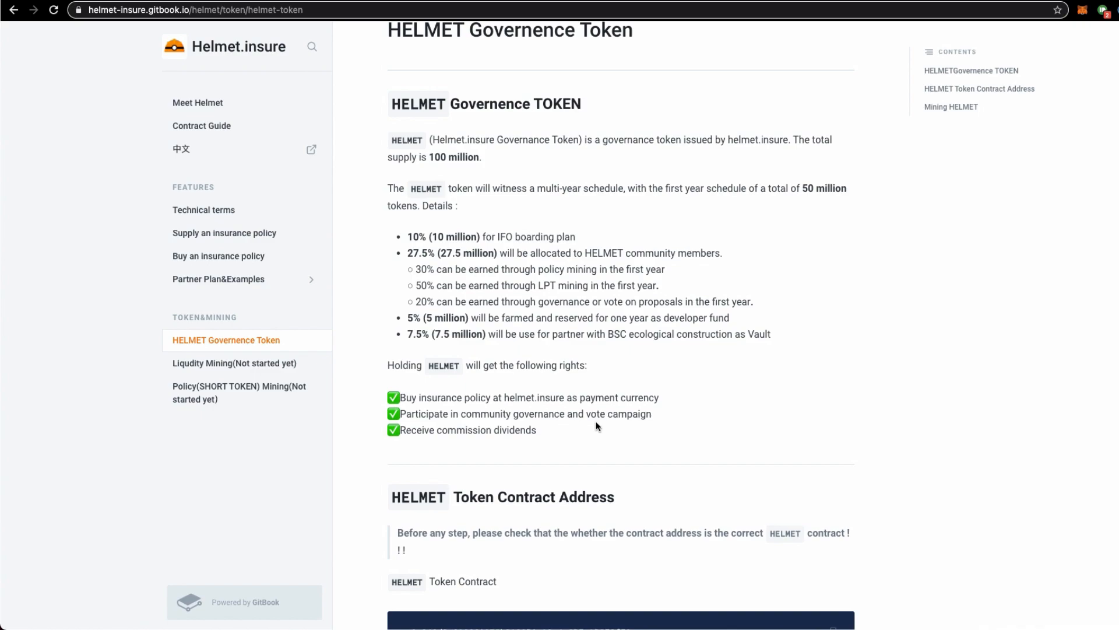
scroll("down", 3)
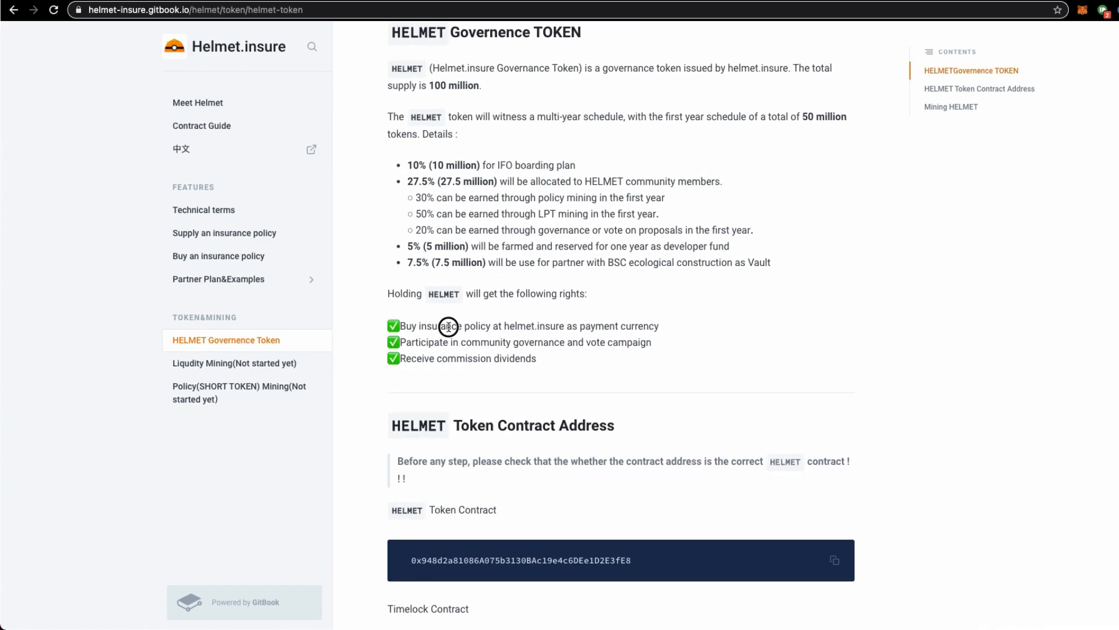
mouse_move(551, 367)
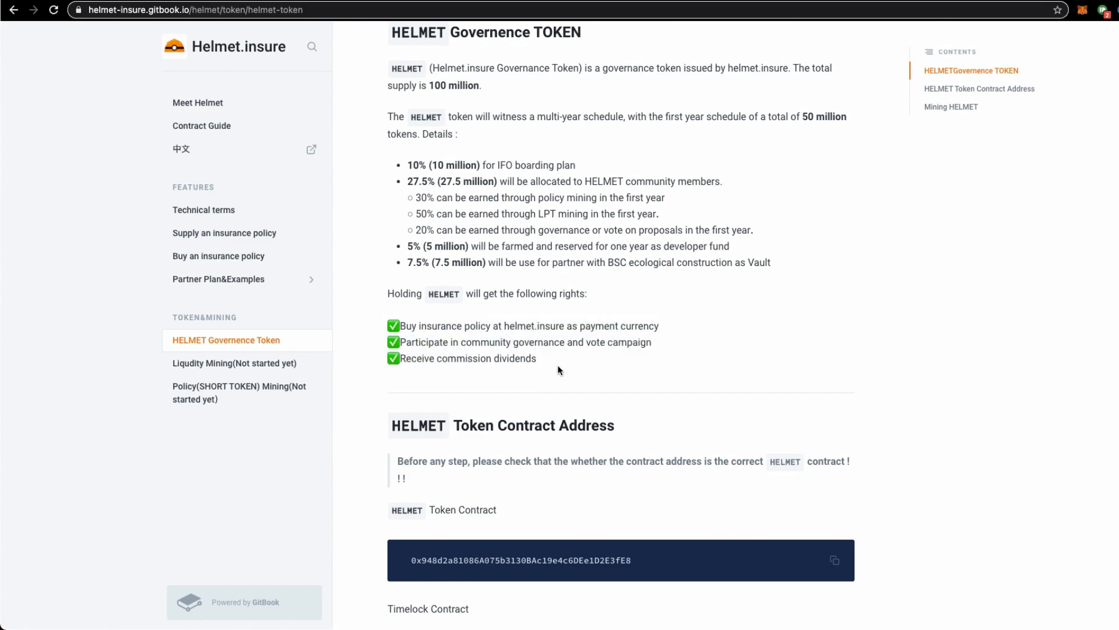
mouse_move(562, 367)
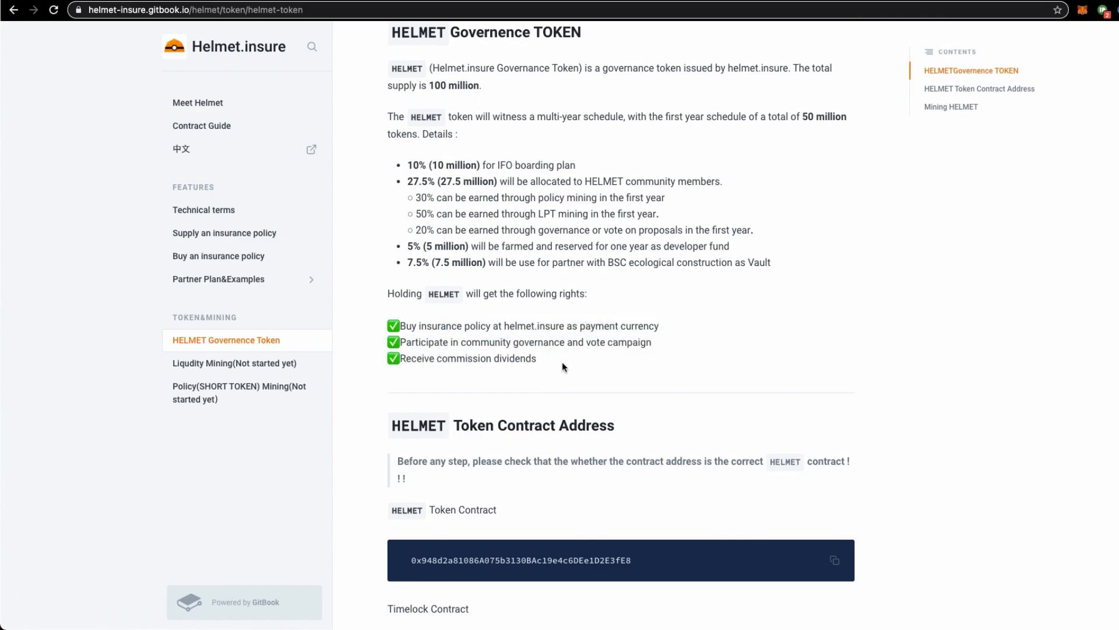
left_click_drag(464, 326, 536, 357)
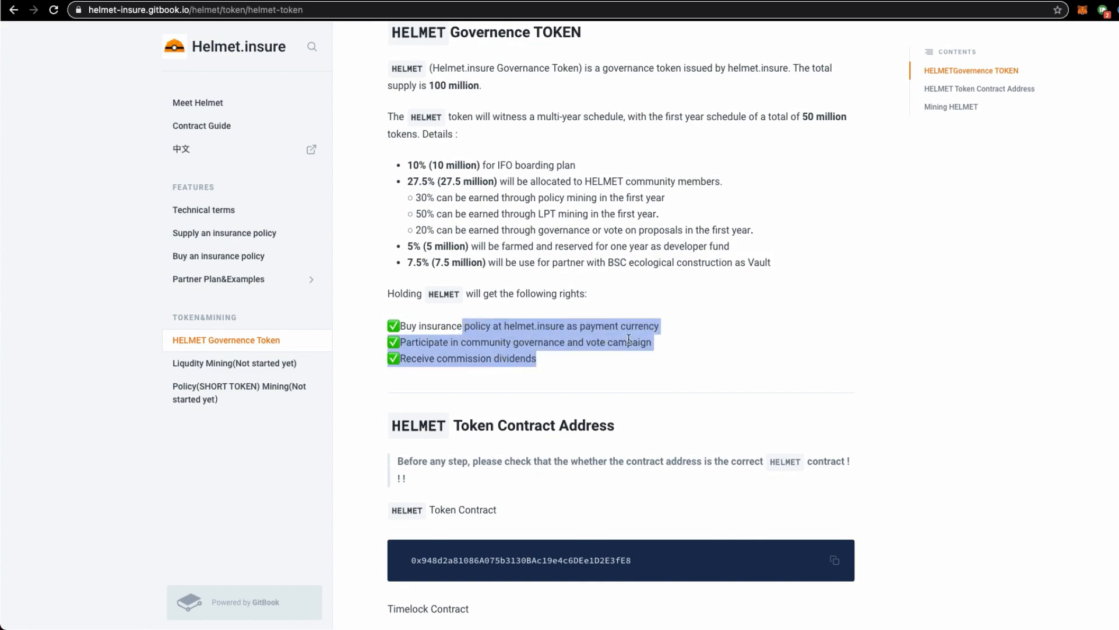
mouse_move(596, 363)
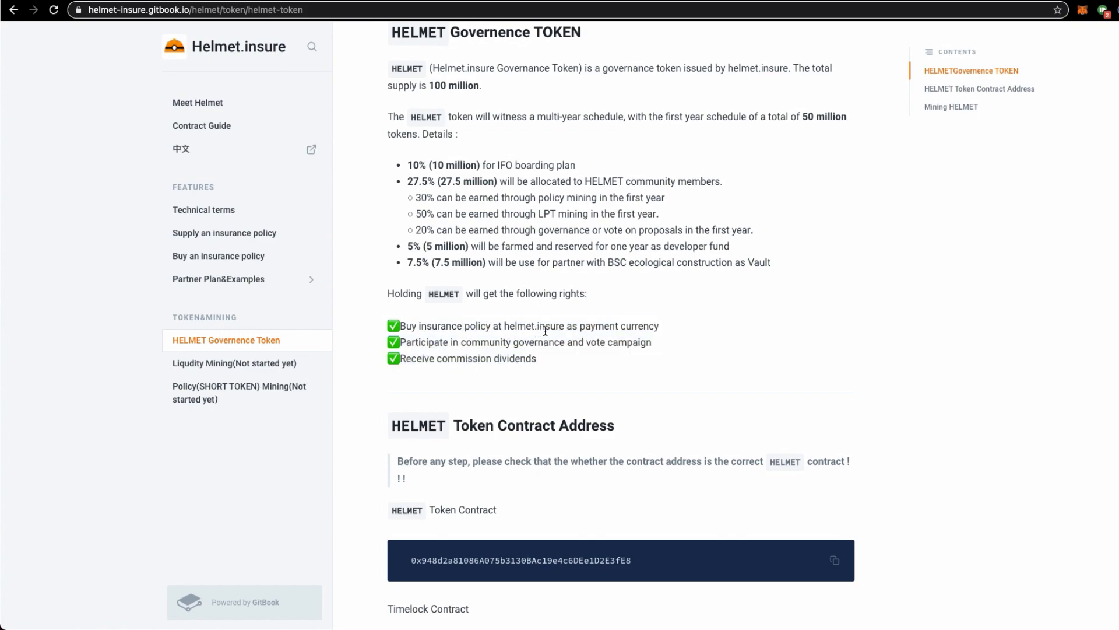
scroll("down", 3)
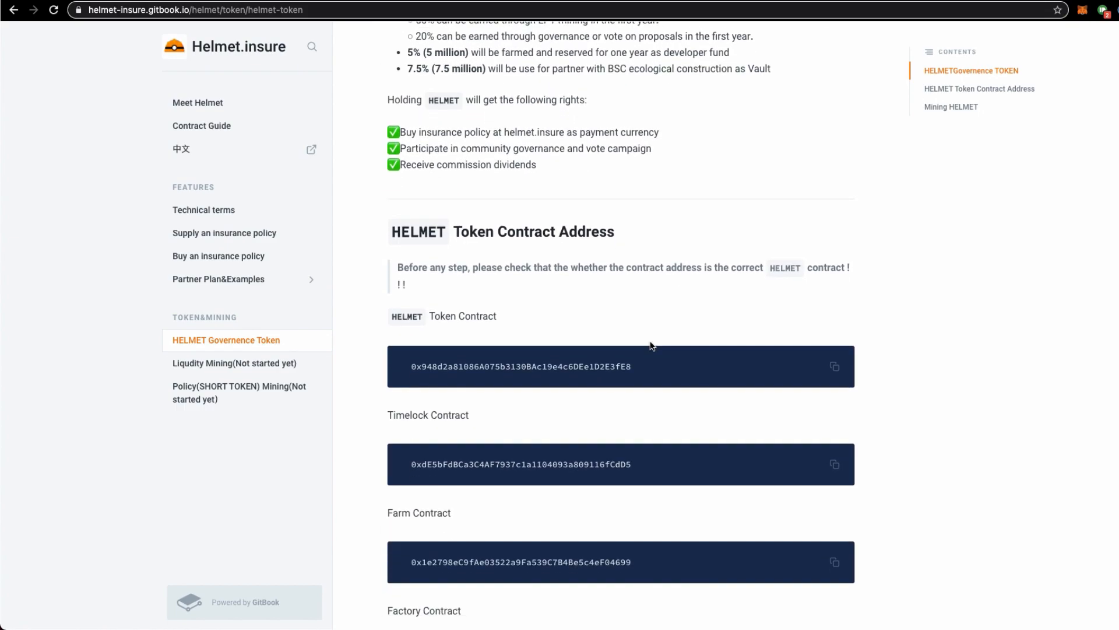
scroll("up", 3)
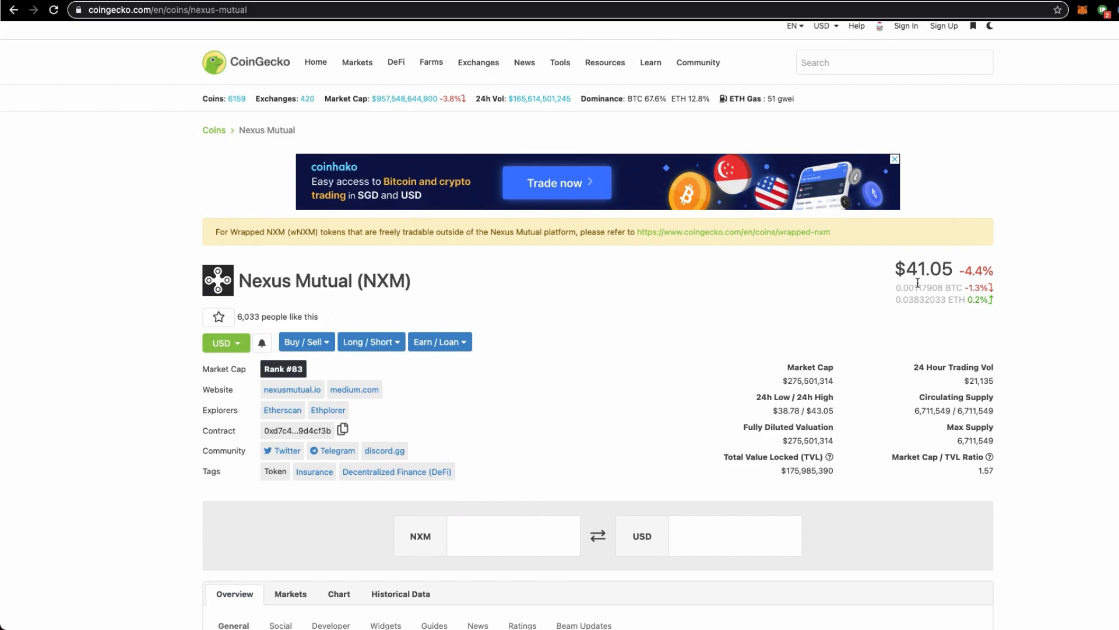
Step: Scroll through the Nexus Mutual page around its max-range price chart and market stats
scroll("down", 3)
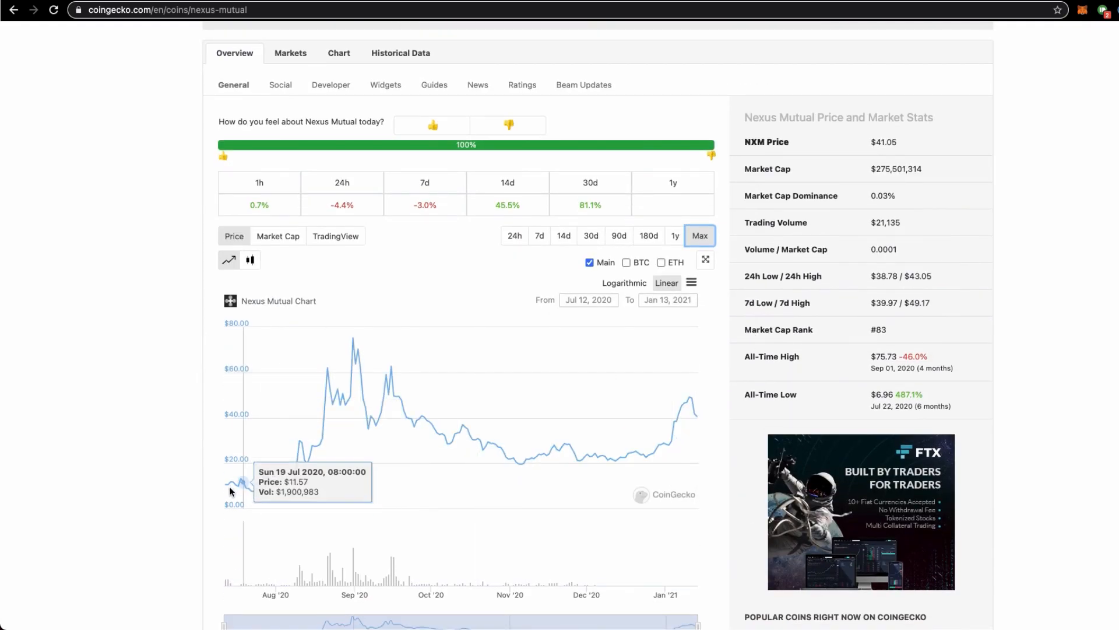
mouse_move(228, 489)
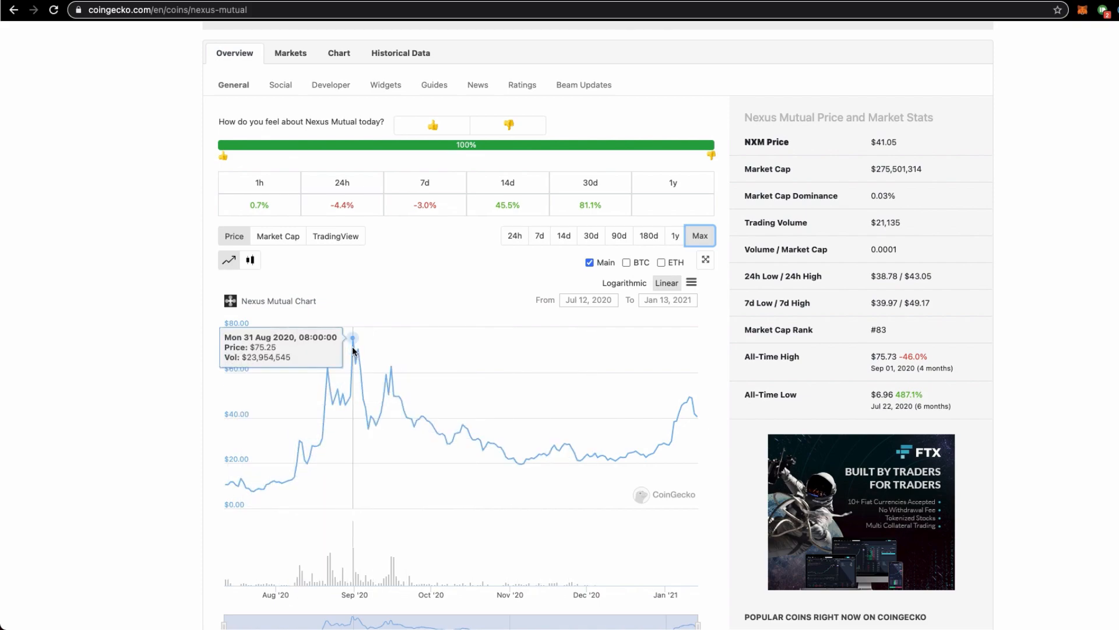
mouse_move(588, 377)
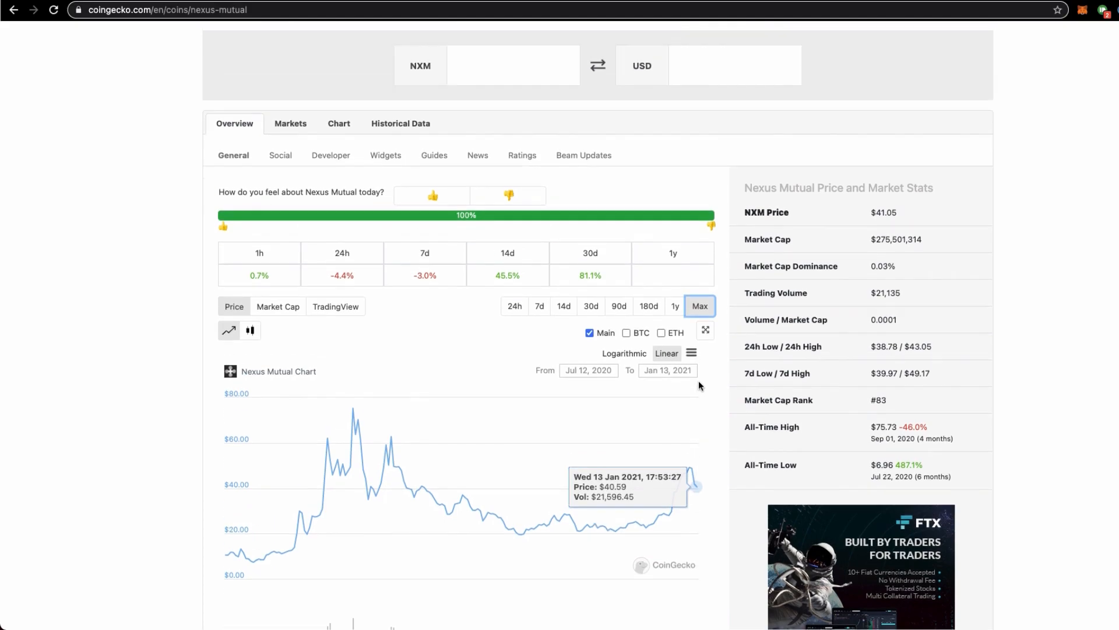
scroll("down", 3)
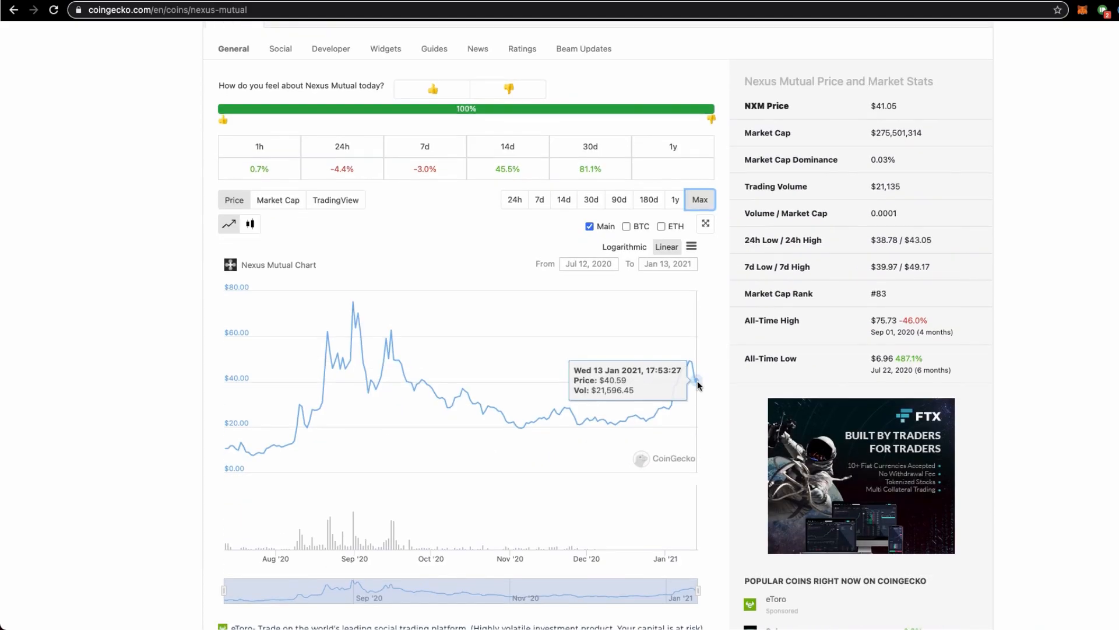
scroll("down", 3)
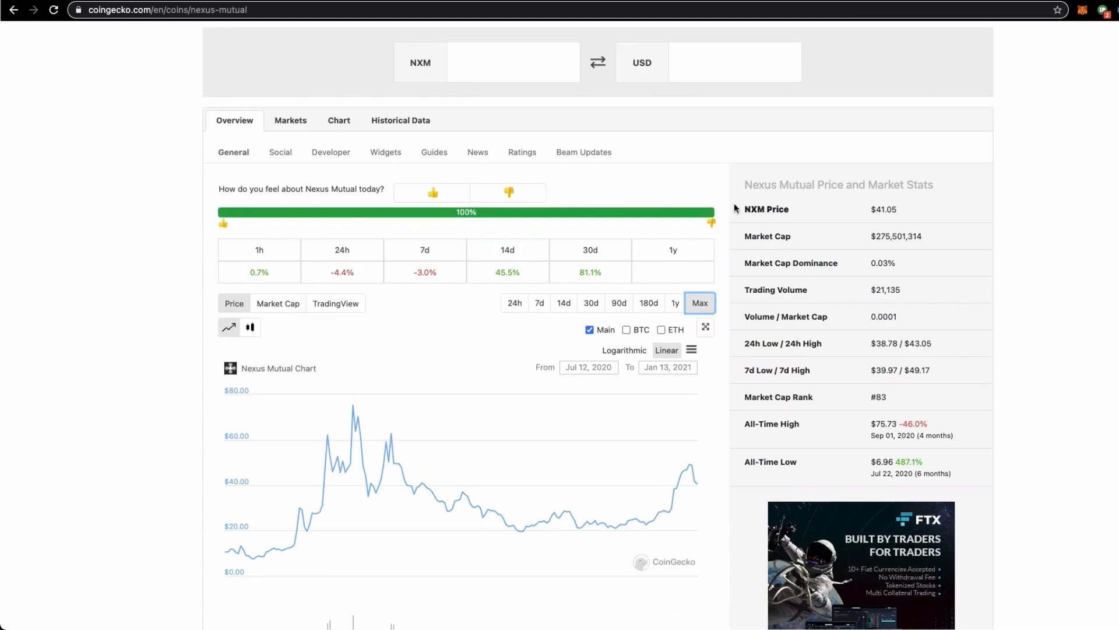
mouse_move(809, 70)
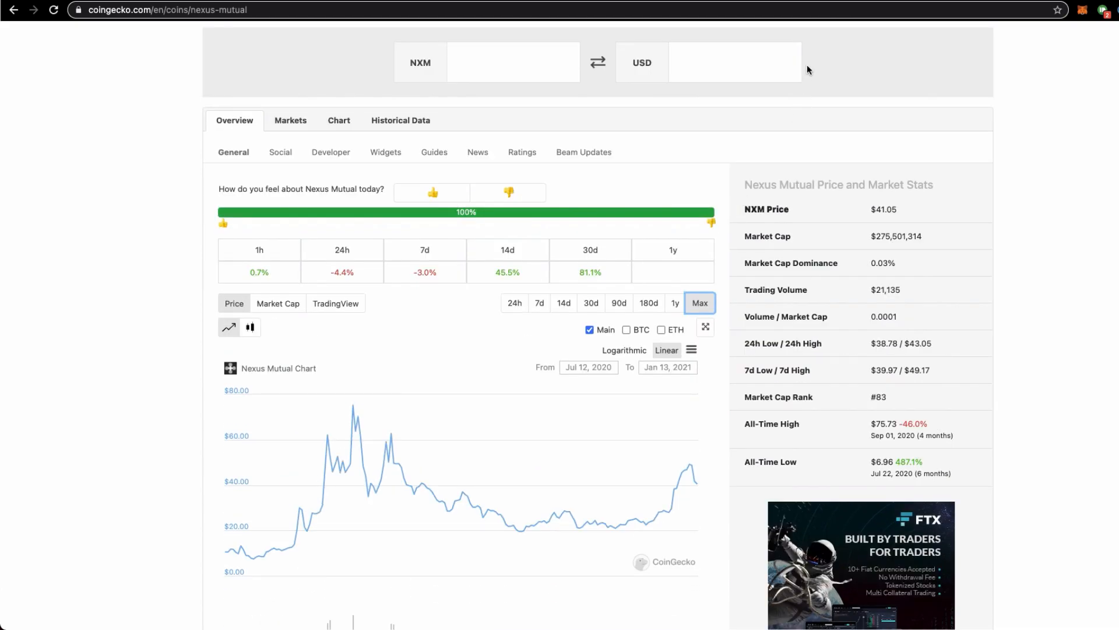
mouse_move(792, 32)
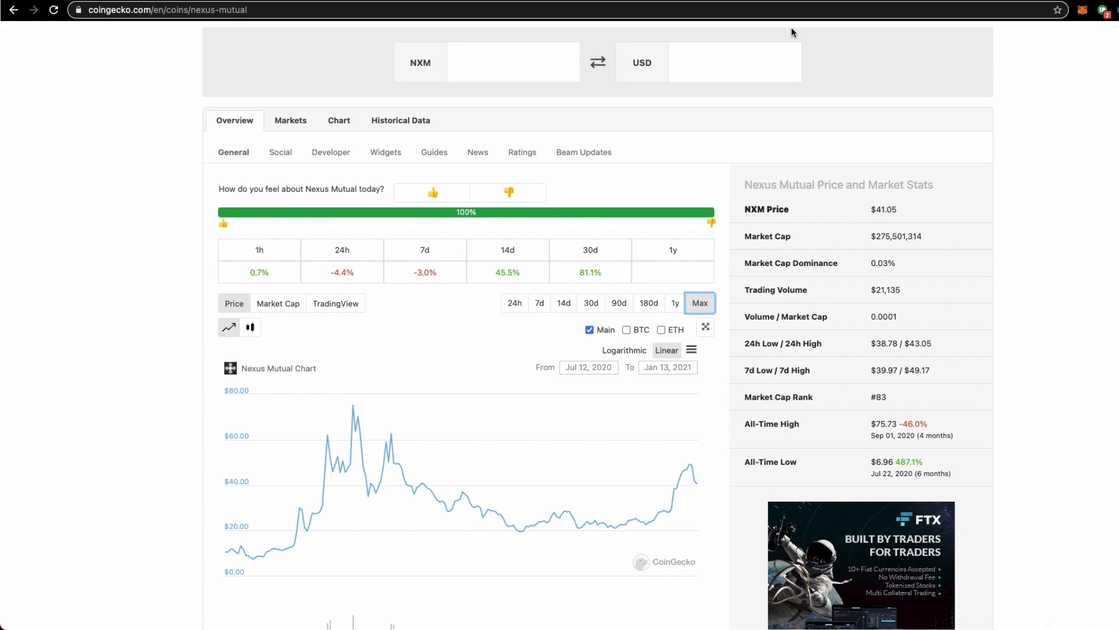
mouse_move(799, 7)
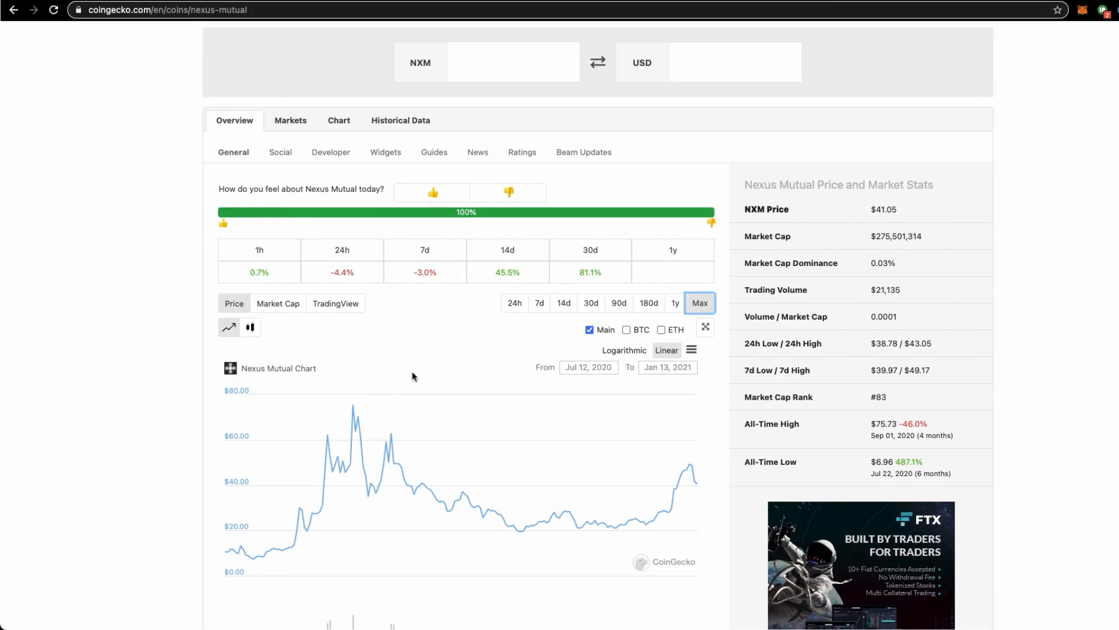
scroll("up", 3)
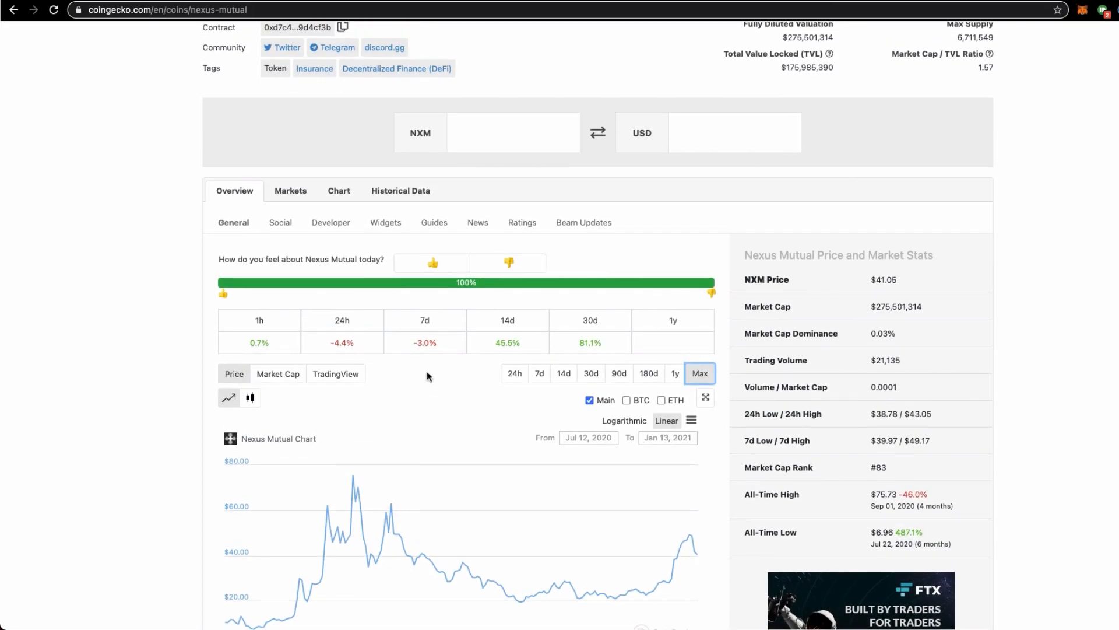
scroll("down", 3)
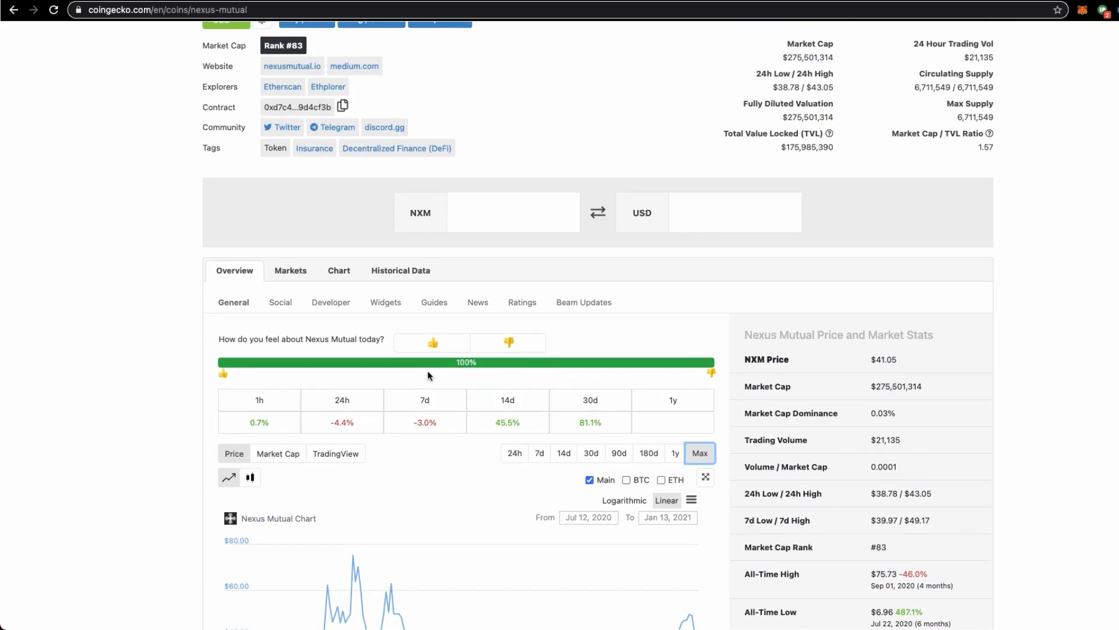
scroll("down", 3)
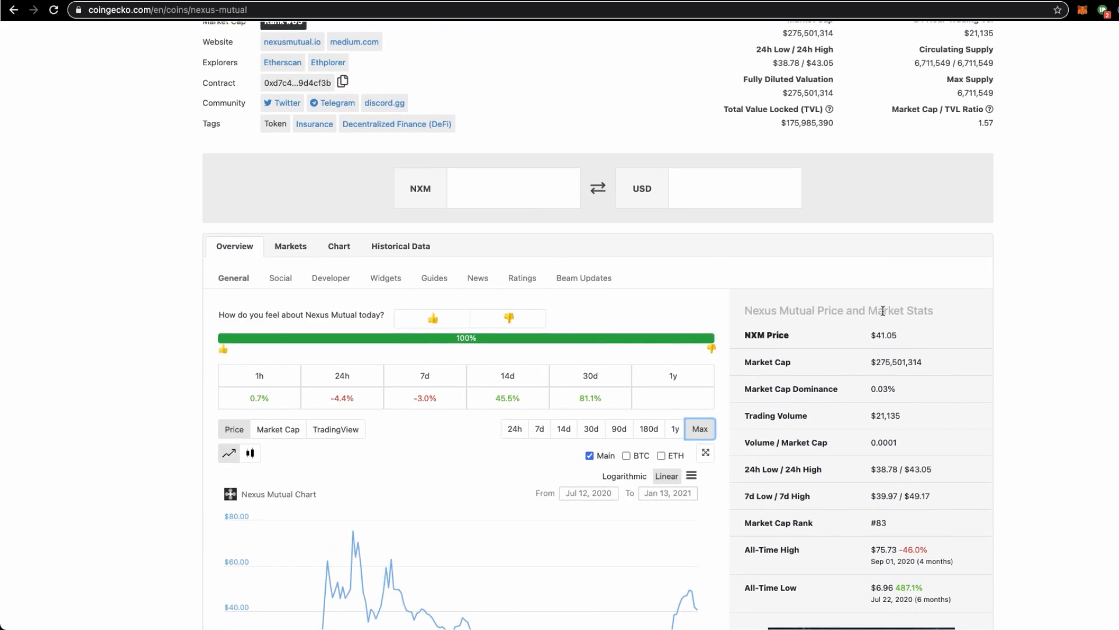
scroll("down", 3)
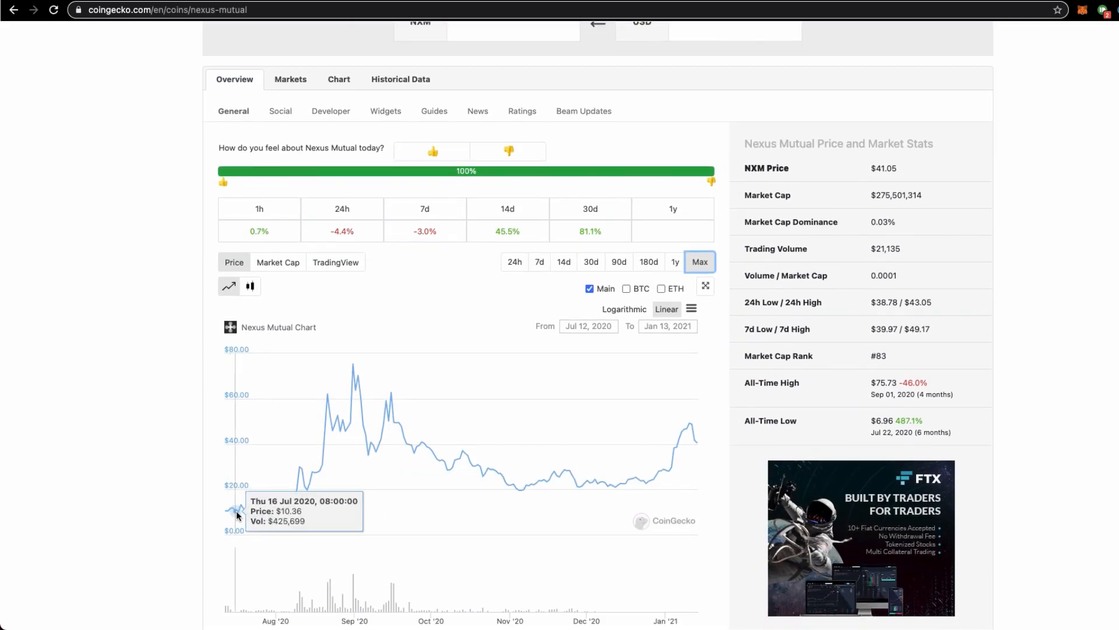
mouse_move(257, 516)
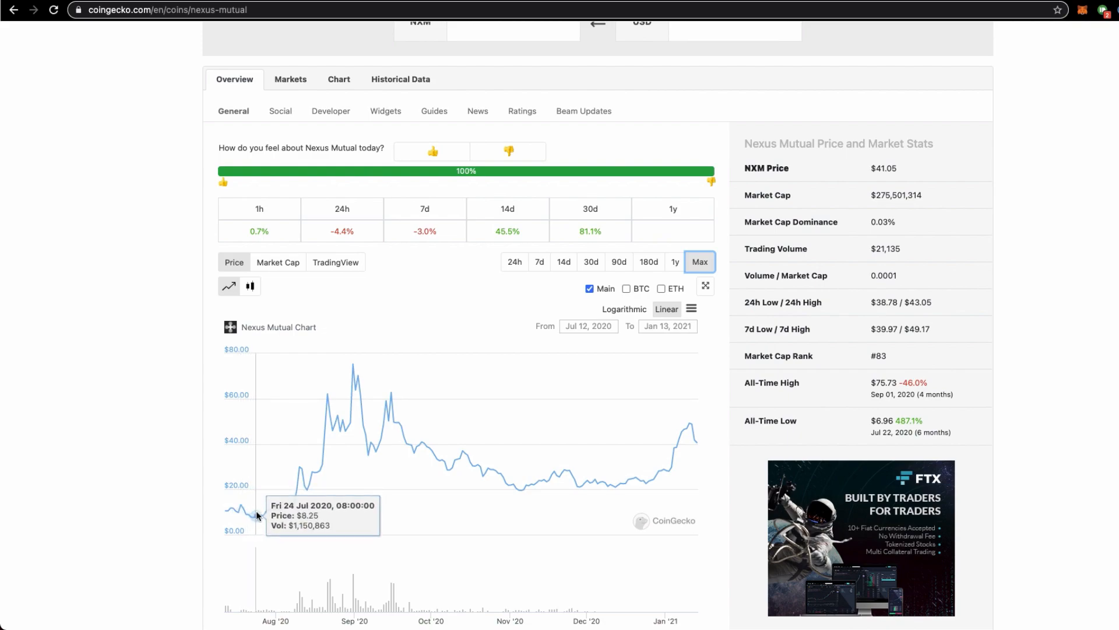
mouse_move(303, 505)
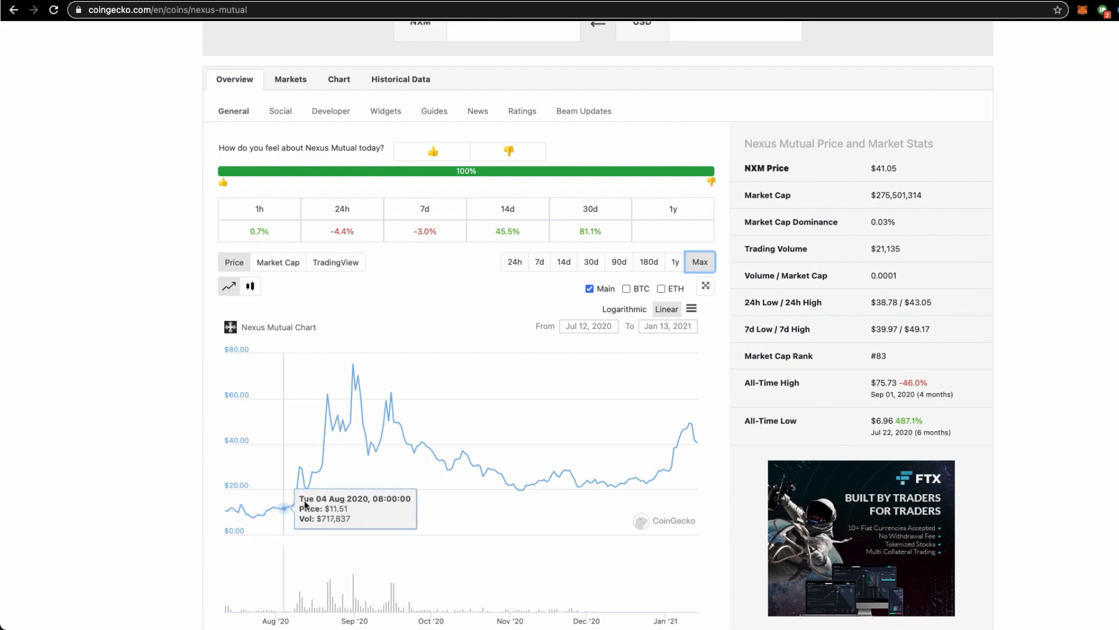
mouse_move(650, 447)
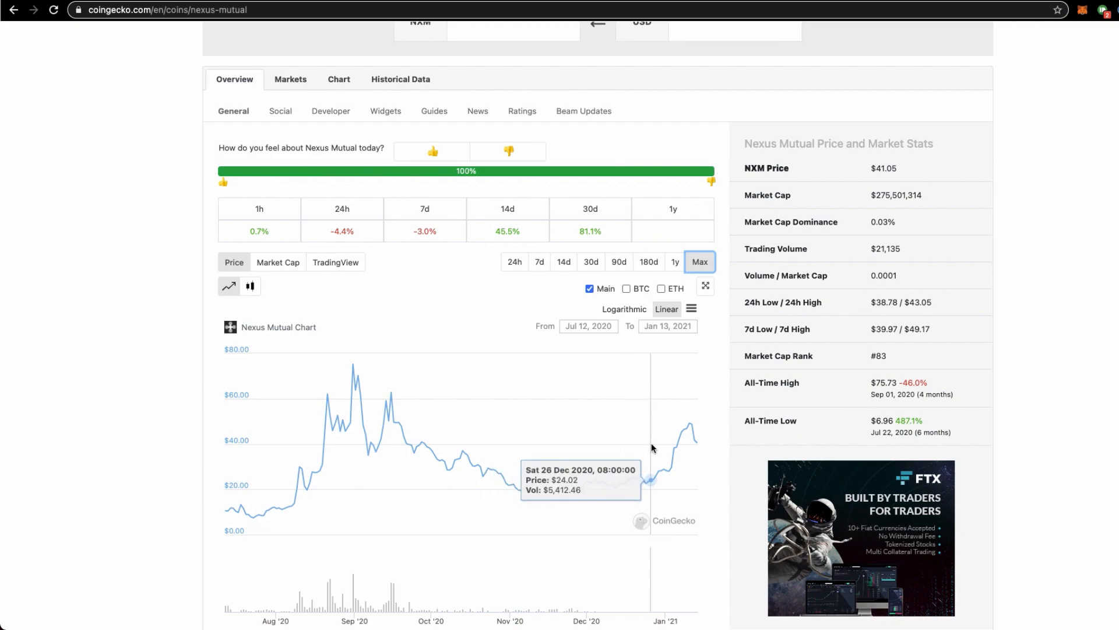
mouse_move(448, 443)
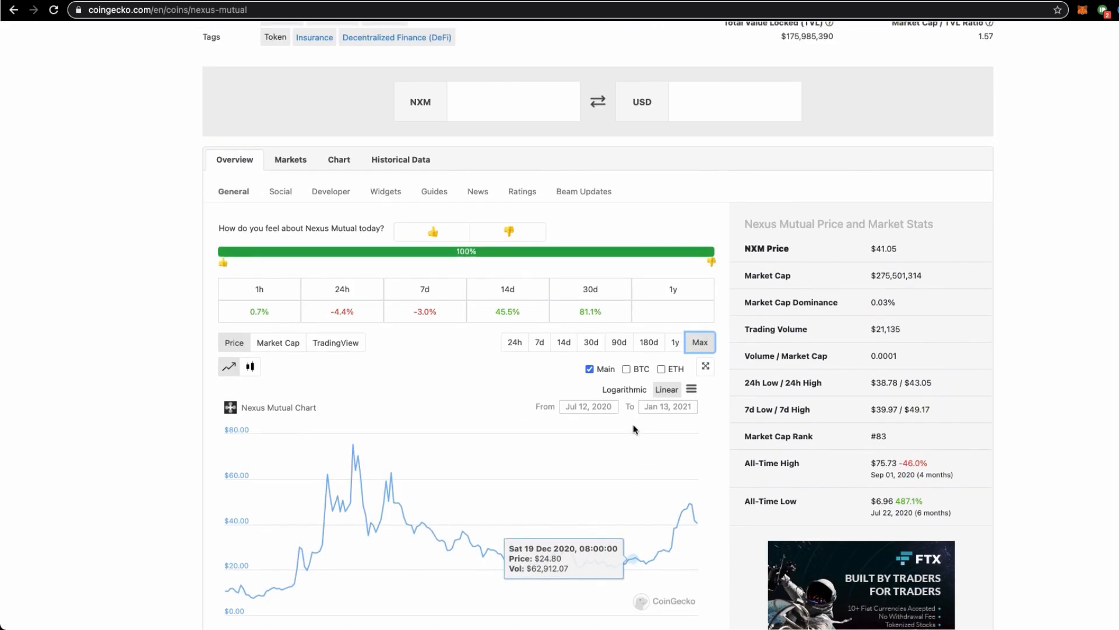
scroll("down", 3)
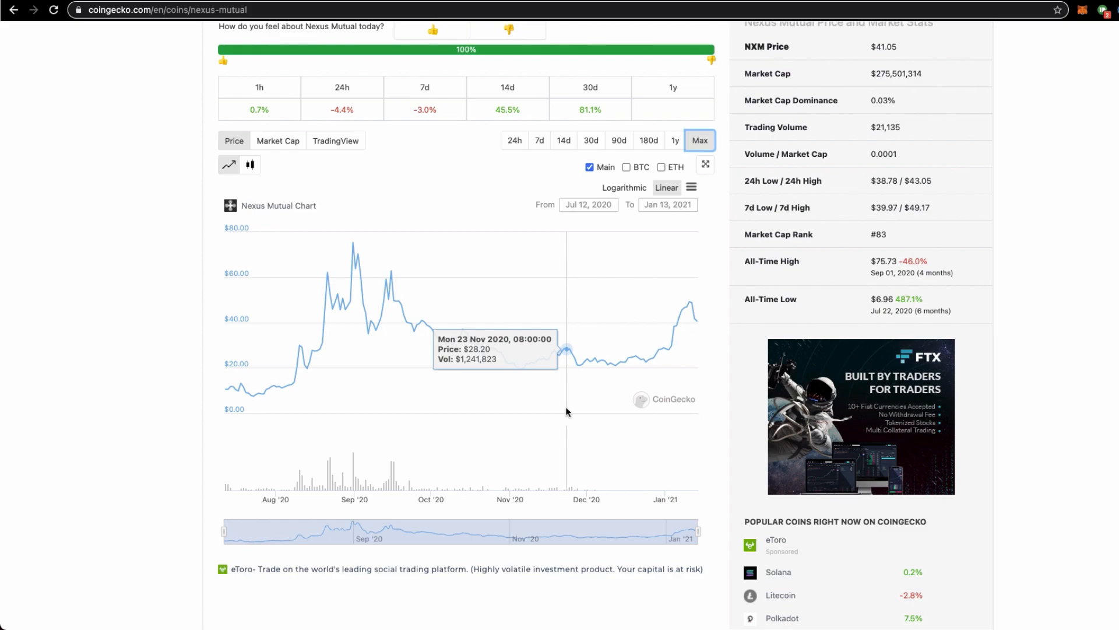
mouse_move(572, 410)
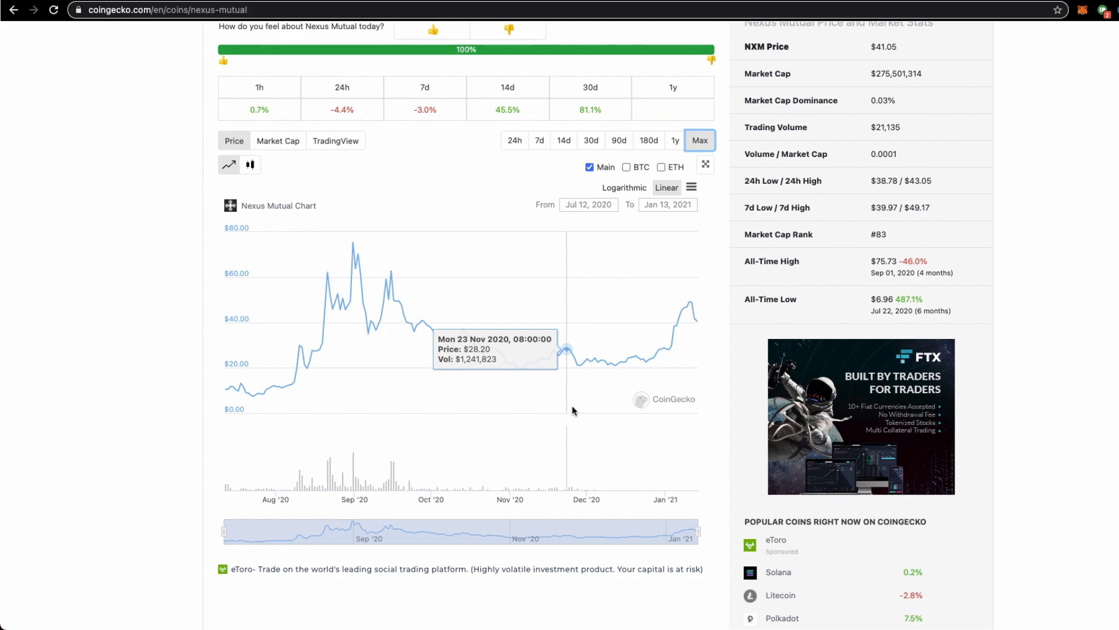
mouse_move(914, 22)
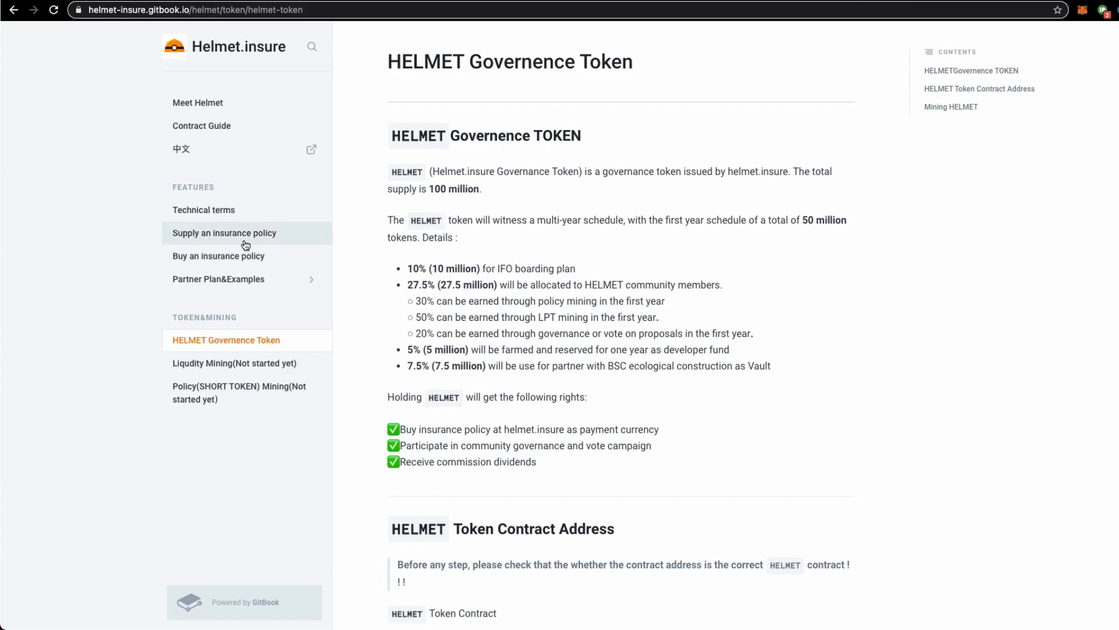
mouse_move(218, 255)
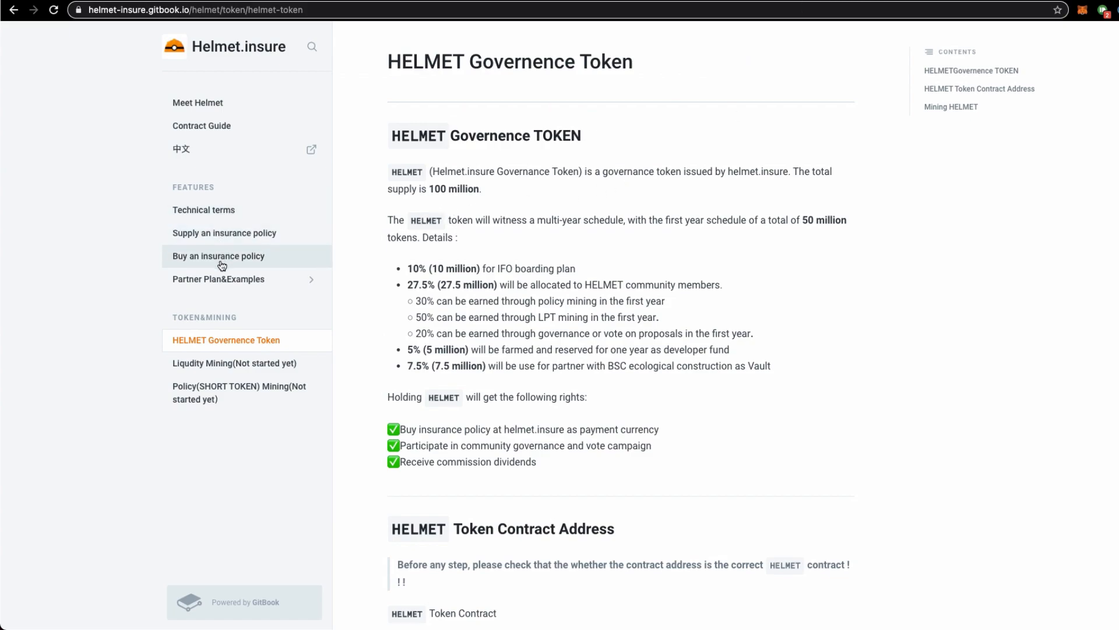
mouse_move(219, 256)
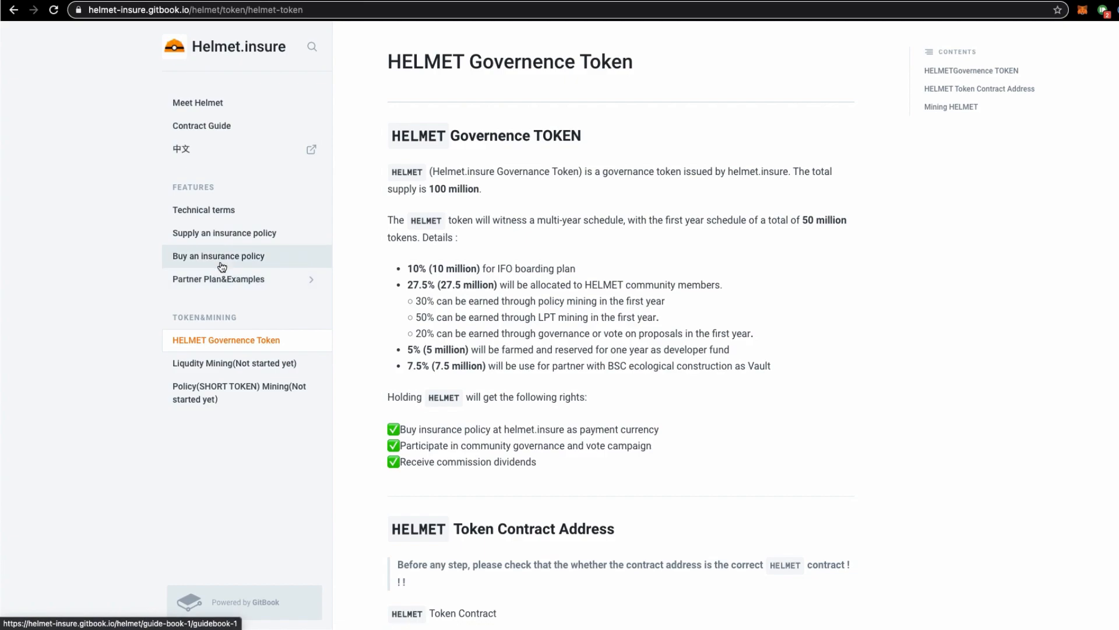
mouse_move(236, 266)
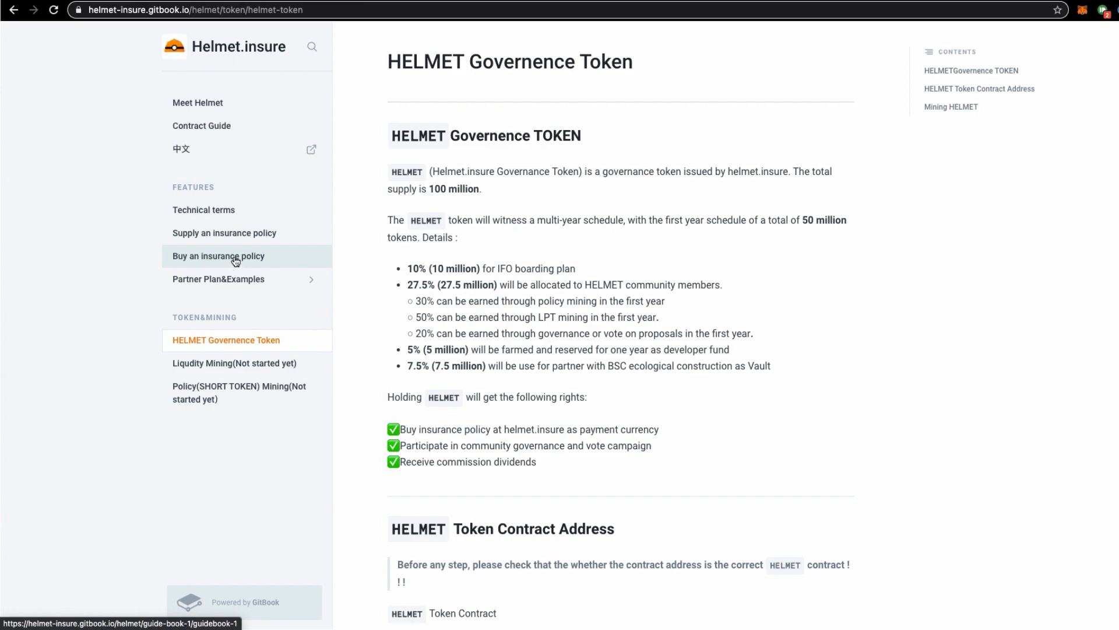
mouse_move(239, 270)
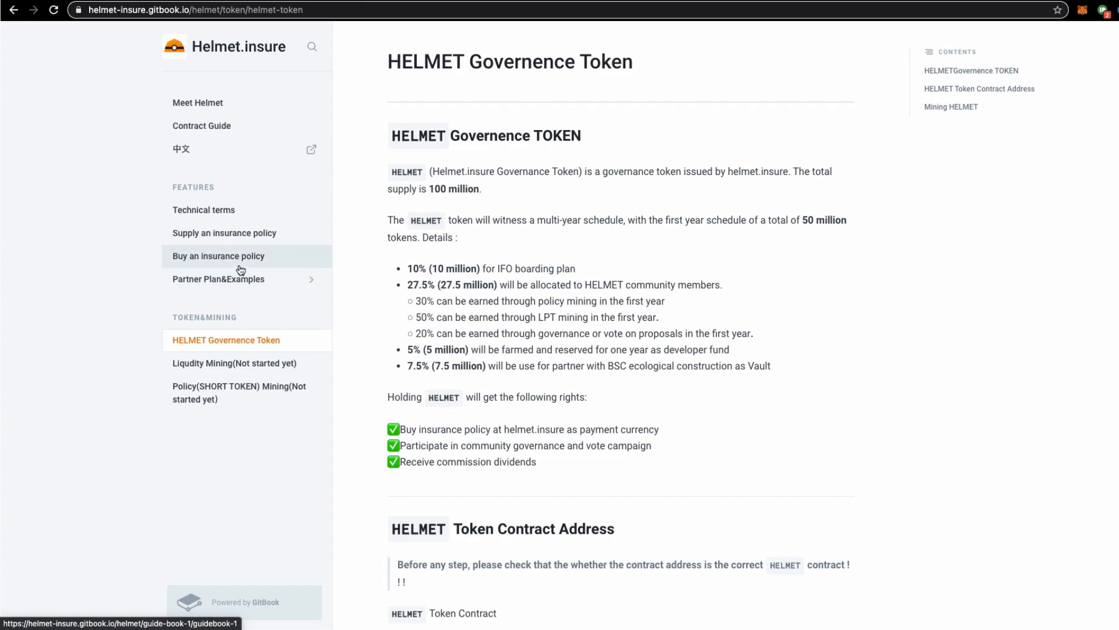
mouse_move(246, 261)
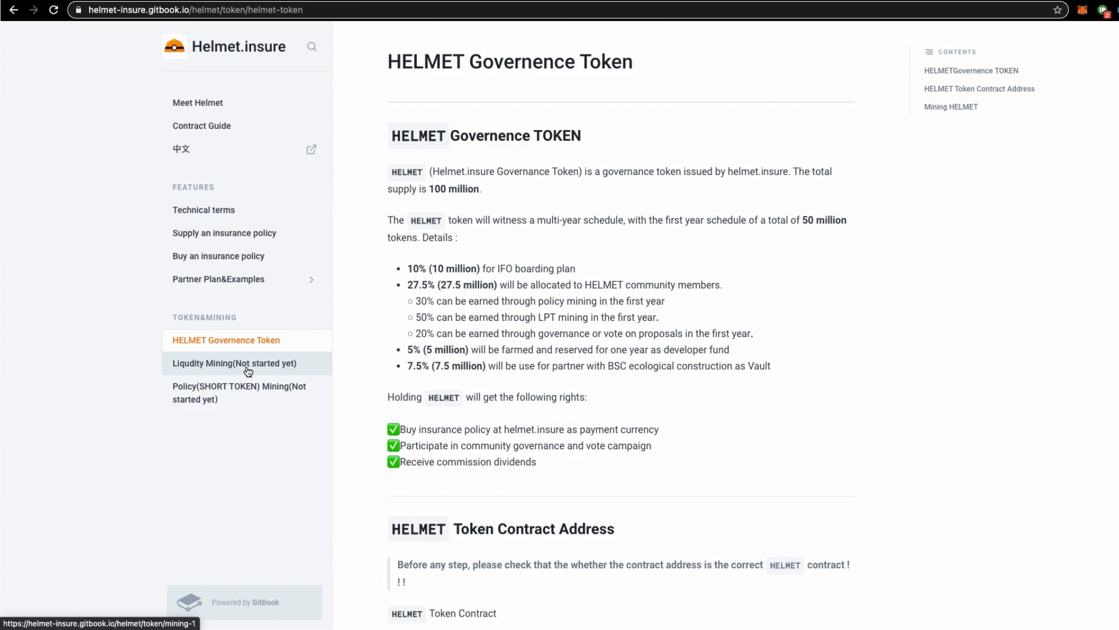
Step: Go to the 'Liqudity Mining(Not started yet)' page from the docs sidebar
left_click(234, 363)
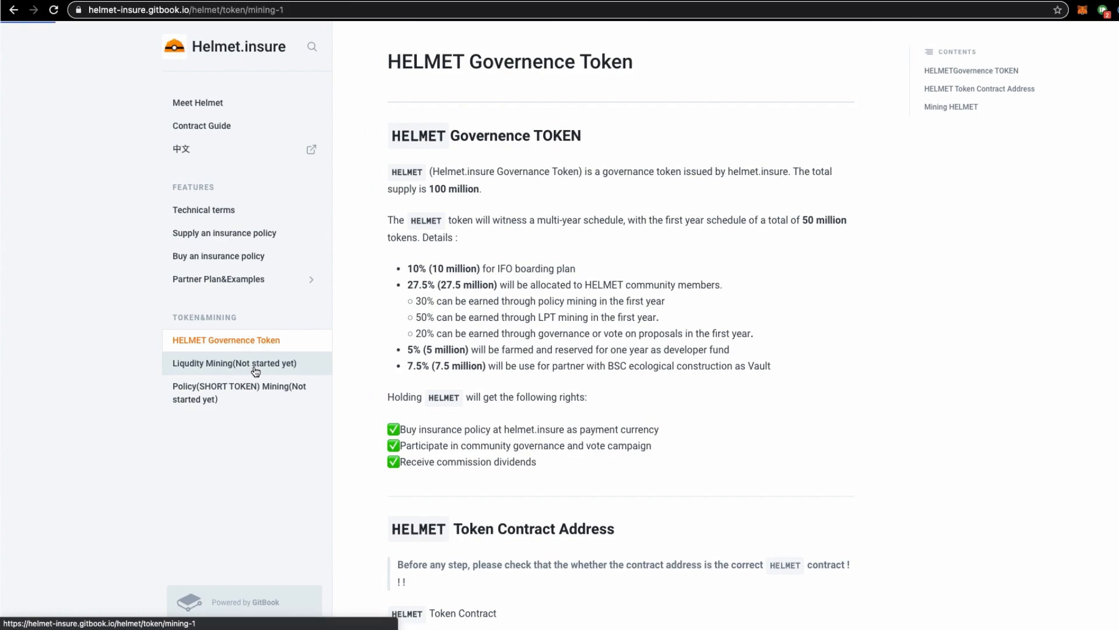
Step: Load the Liqudity Mining guide with its four HELMET-BNB pool steps
left_click(234, 362)
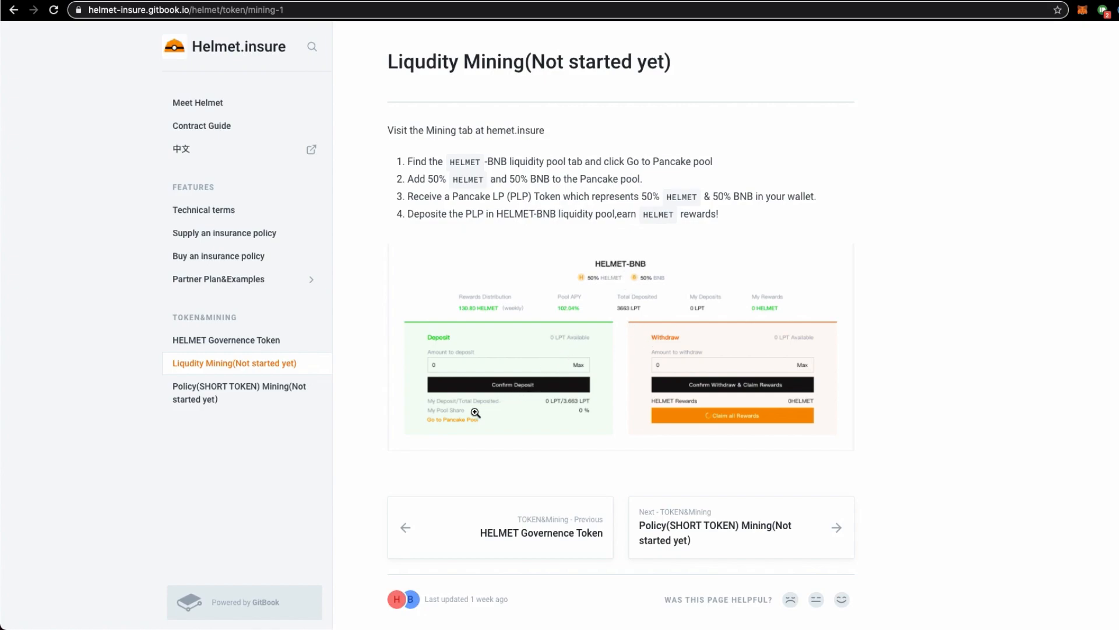
mouse_move(936, 314)
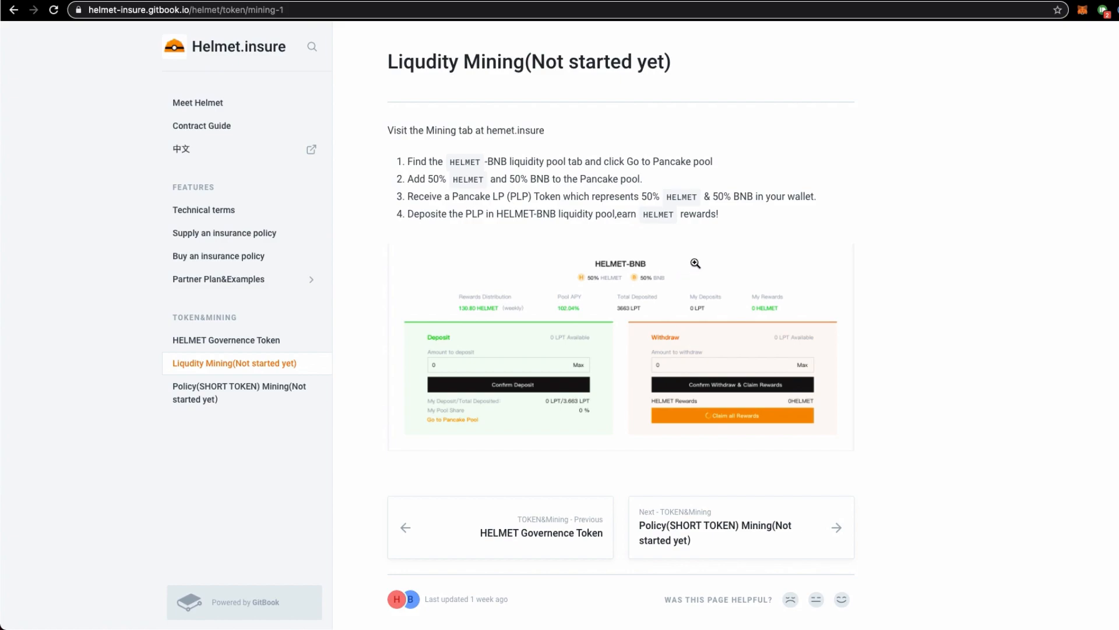
mouse_move(727, 258)
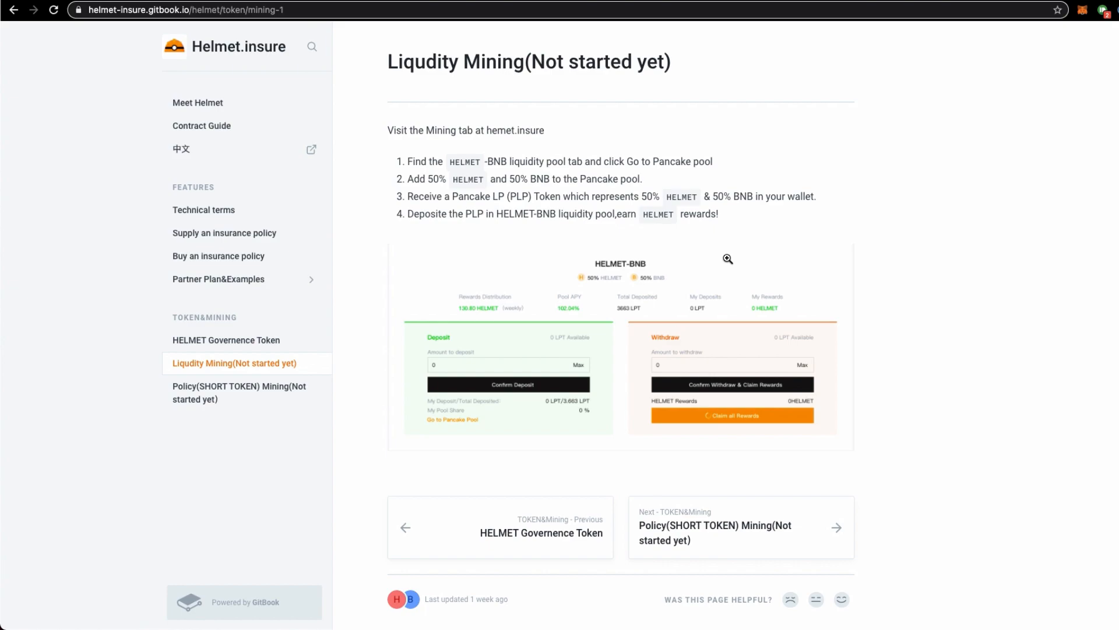
mouse_move(731, 258)
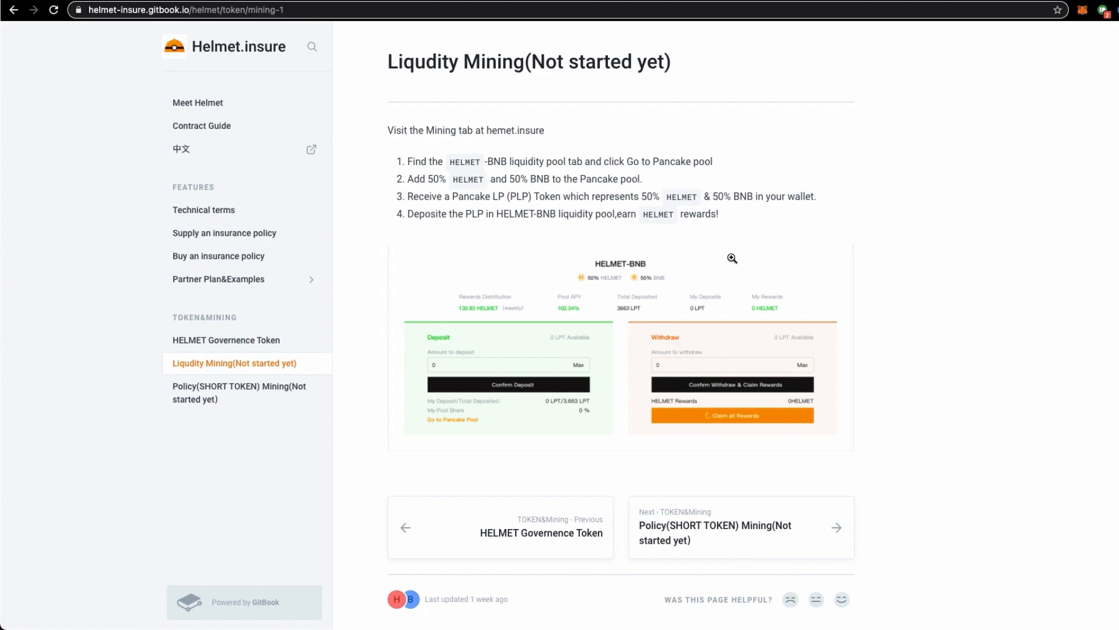
mouse_move(735, 258)
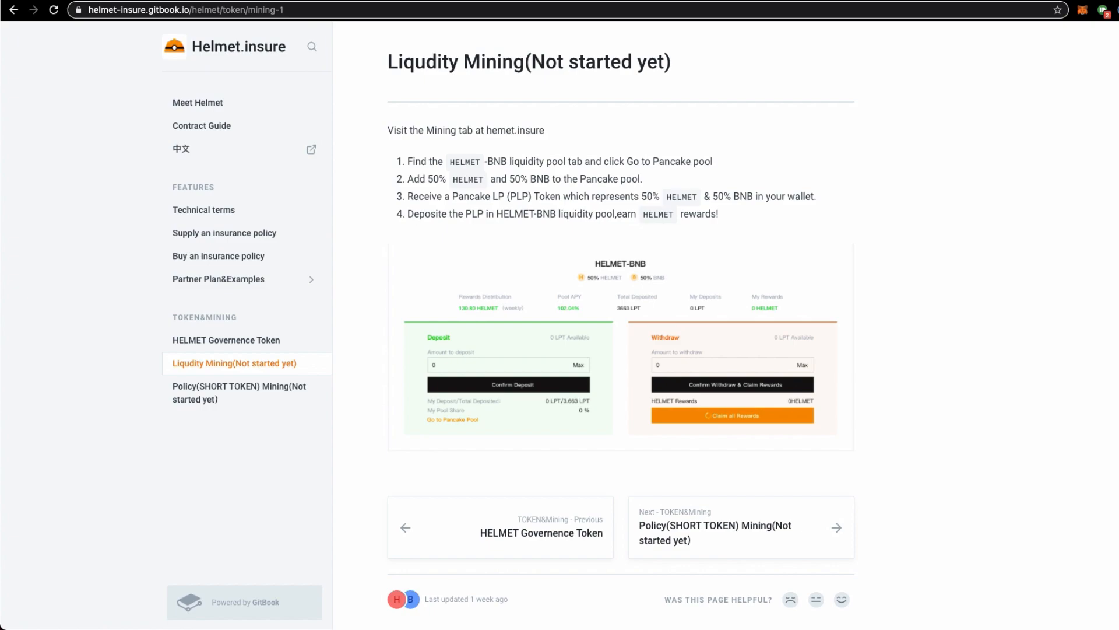
left_click(1105, 10)
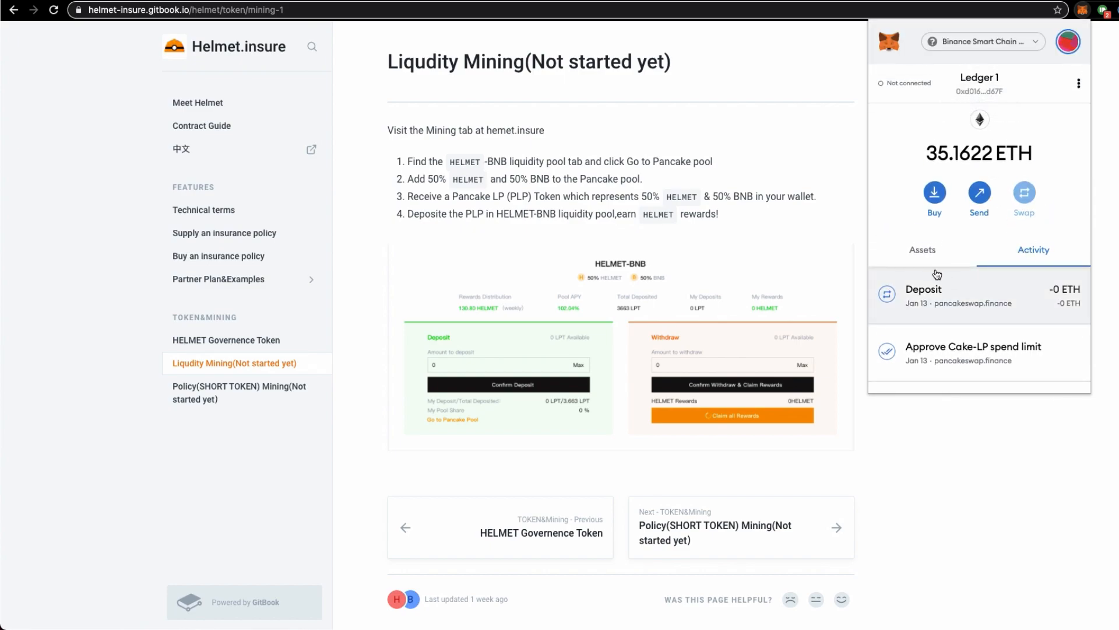
mouse_move(985, 298)
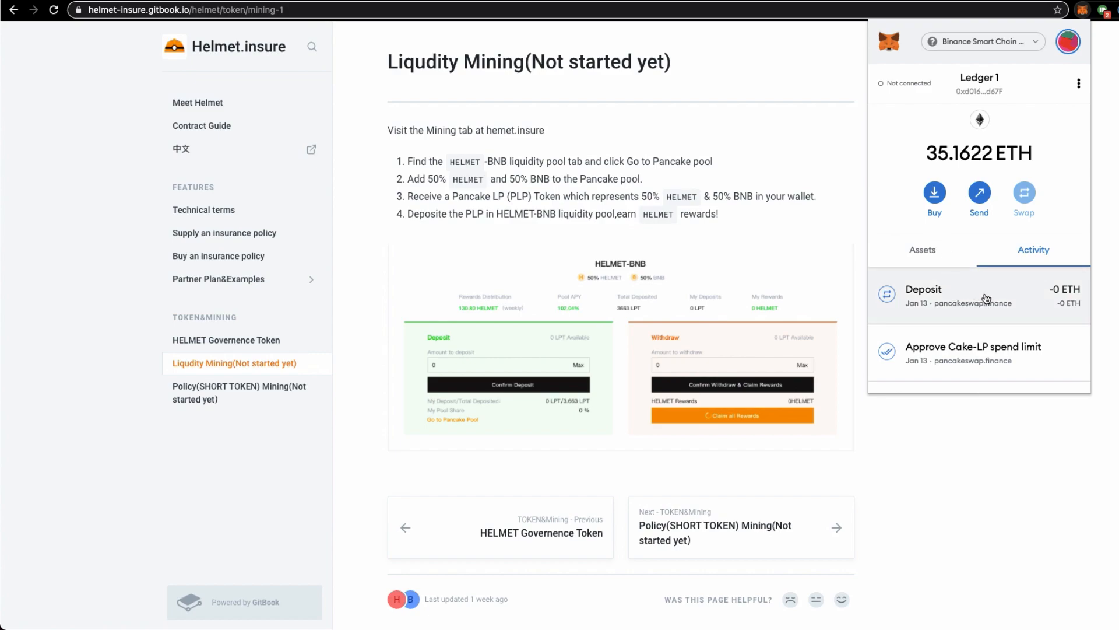
mouse_move(1024, 193)
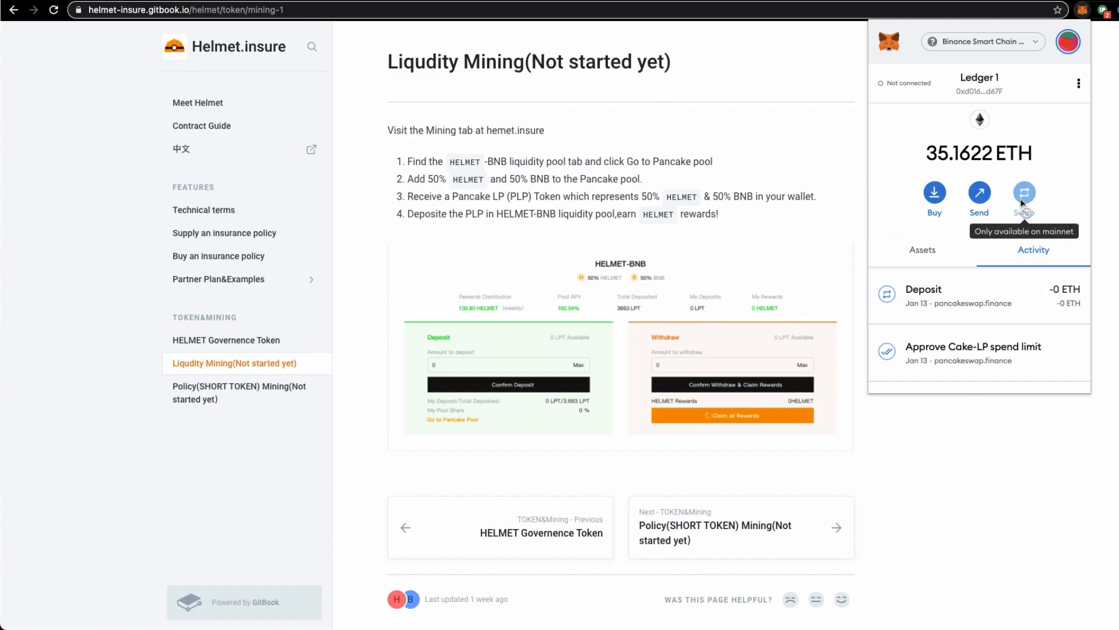
left_click(1107, 195)
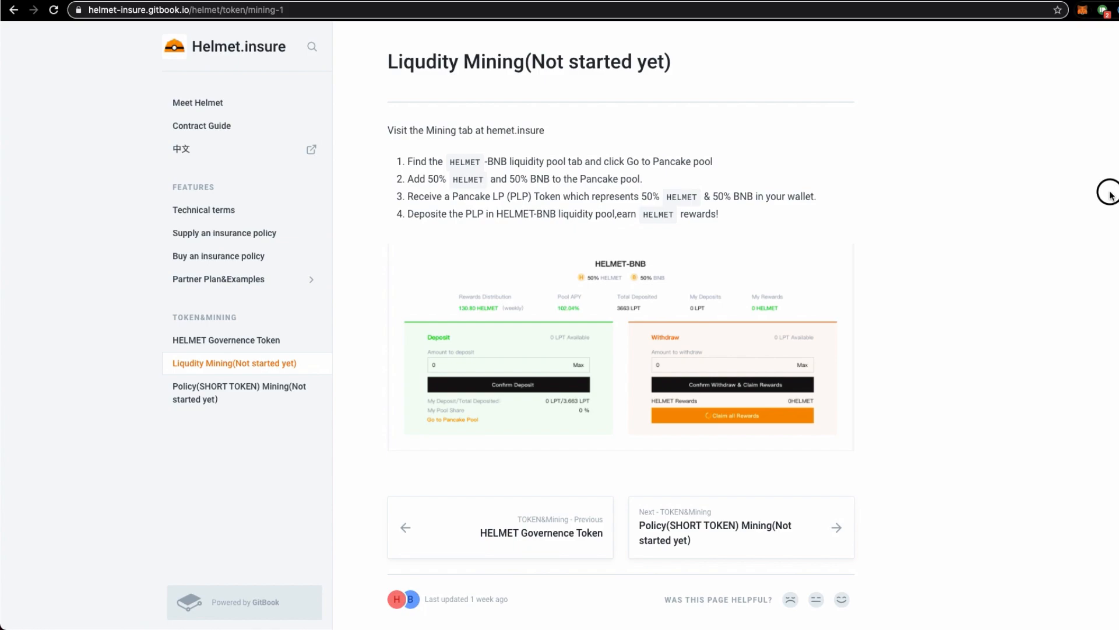
mouse_move(989, 217)
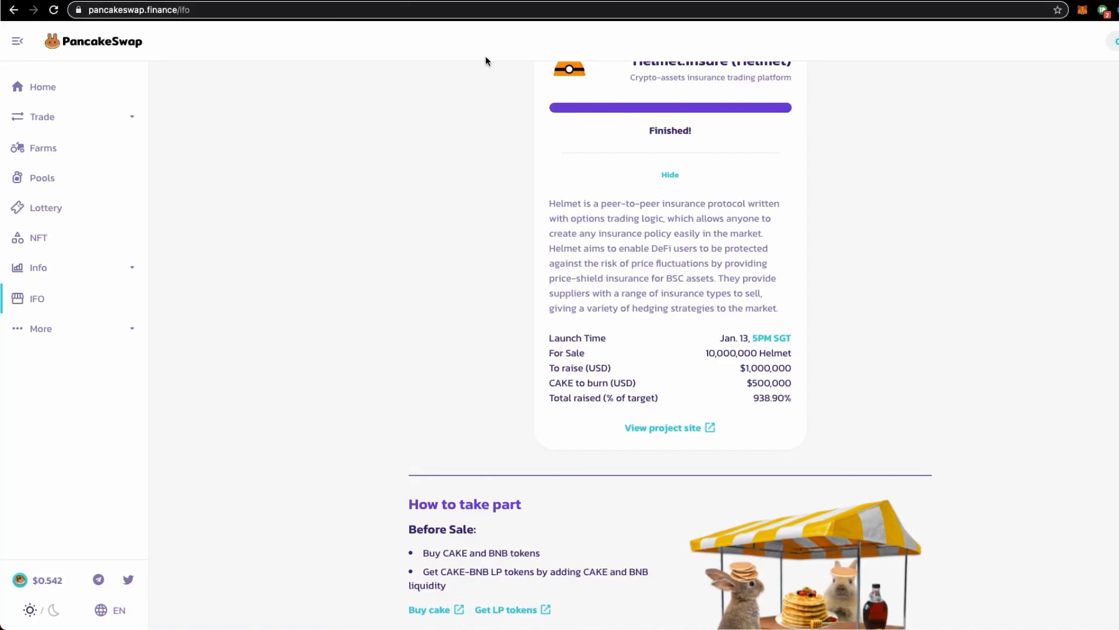
Step: Expand Trade in the PancakeSwap sidebar and go to Exchange
left_click(41, 116)
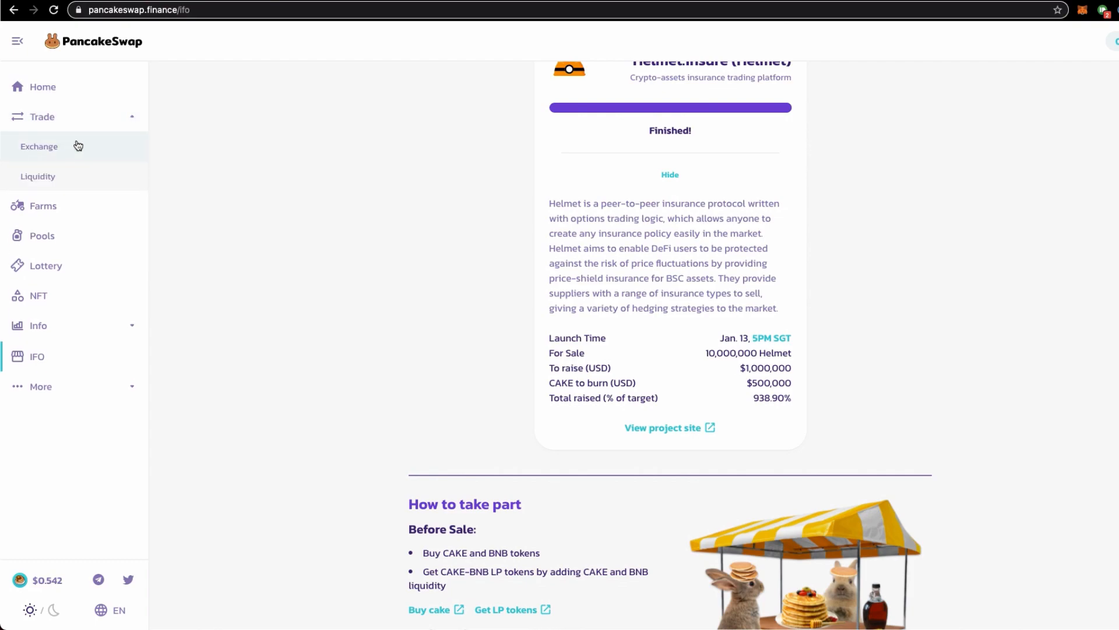
left_click(39, 147)
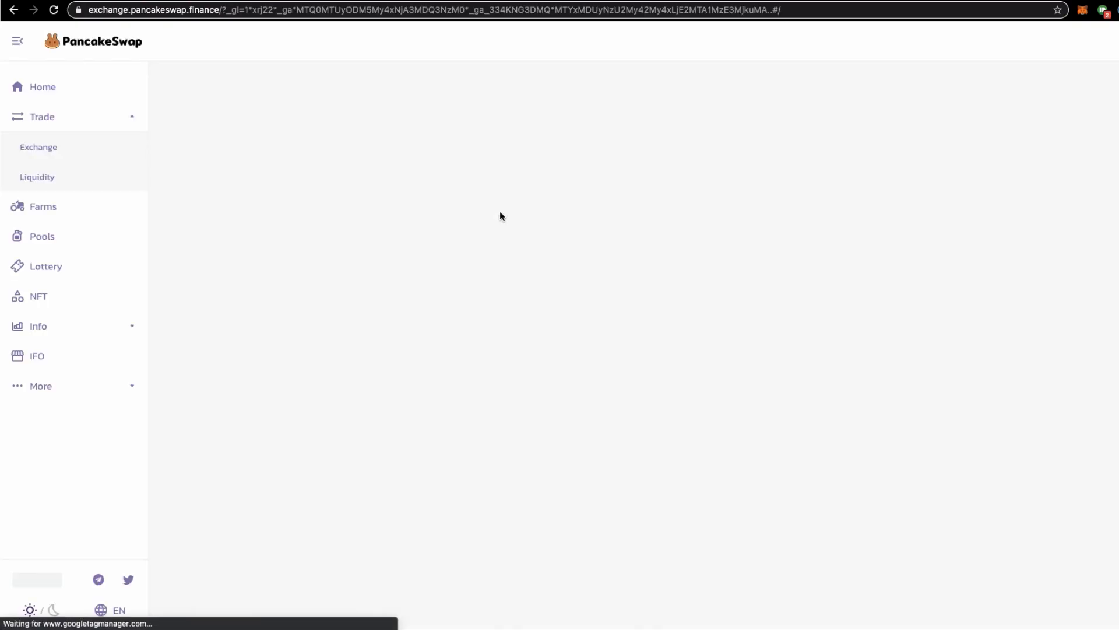
left_click(38, 147)
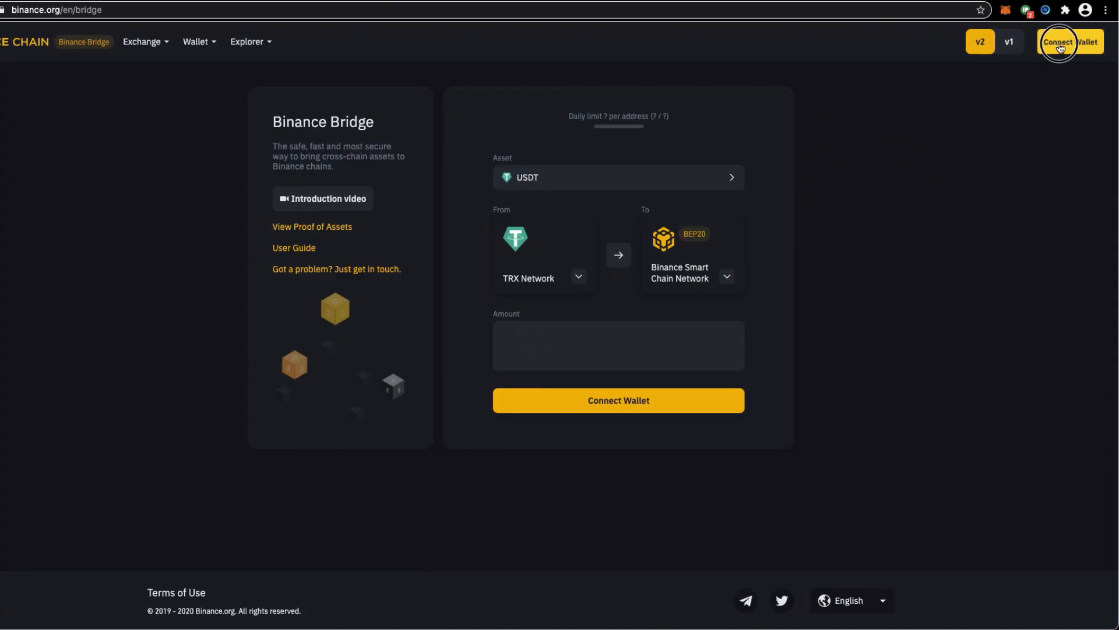
Step: Connect the MetaMask account to Binance Bridge on Binance Smart Chain mainnet
left_click(1070, 41)
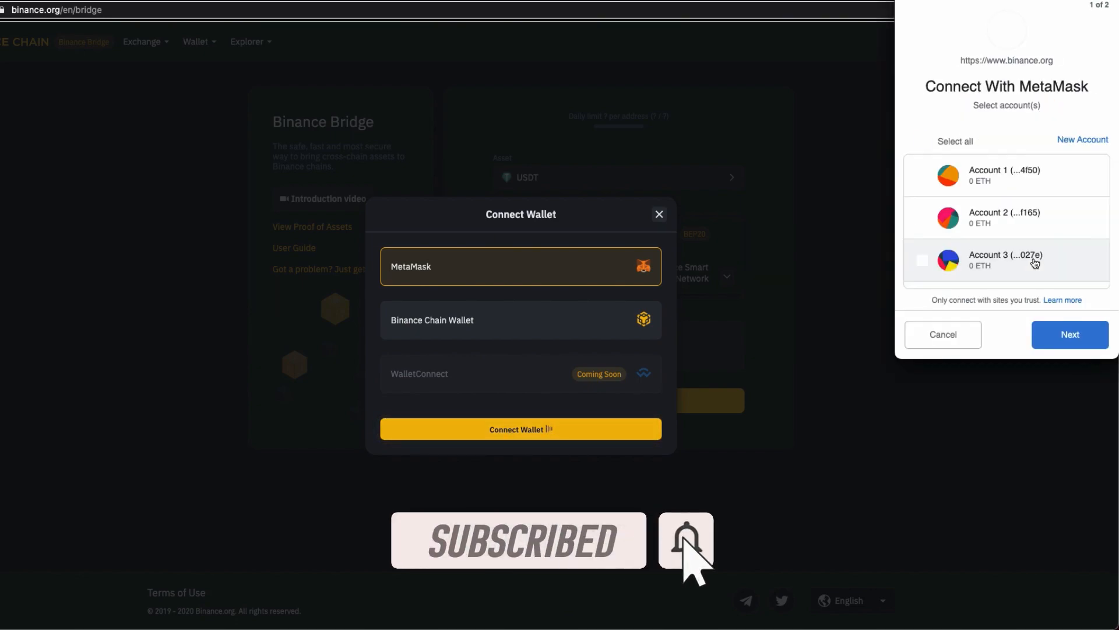
left_click(1069, 334)
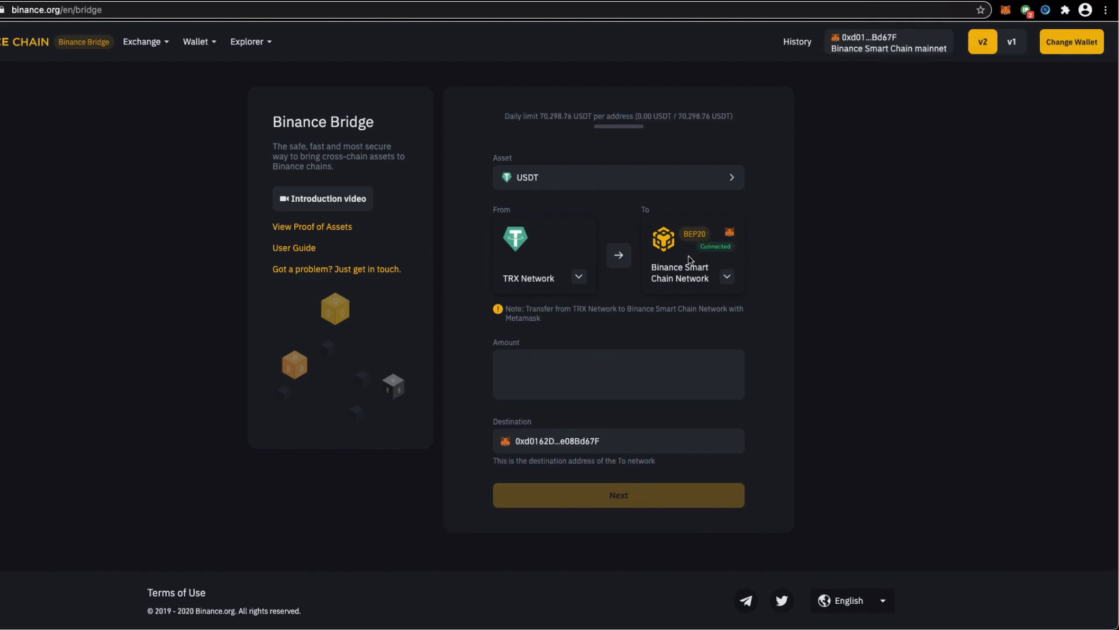
mouse_move(870, 60)
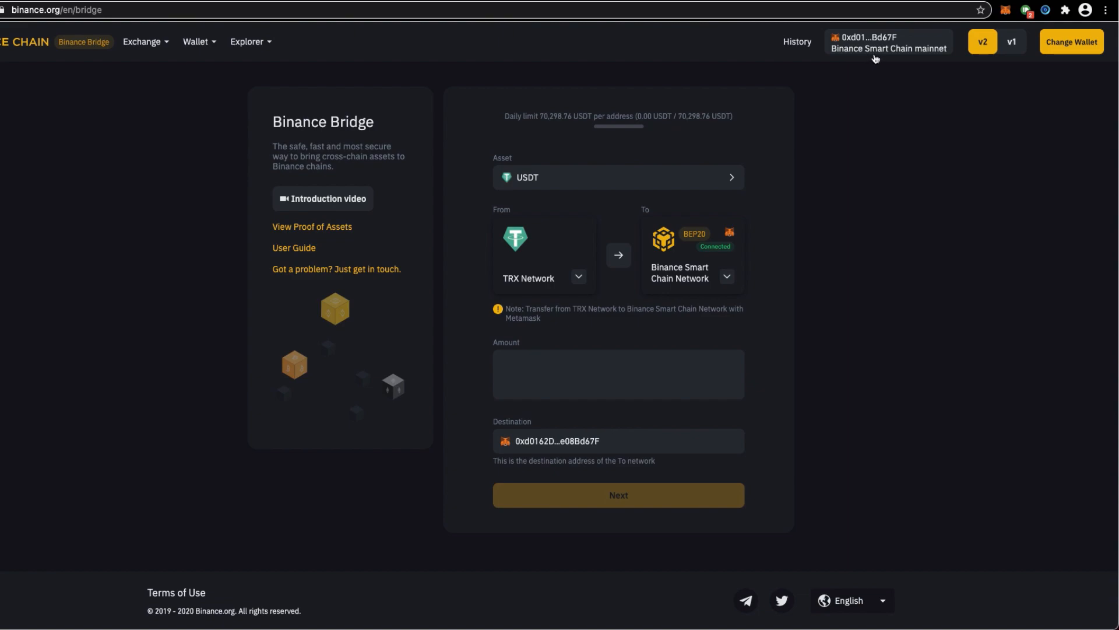
mouse_move(807, 131)
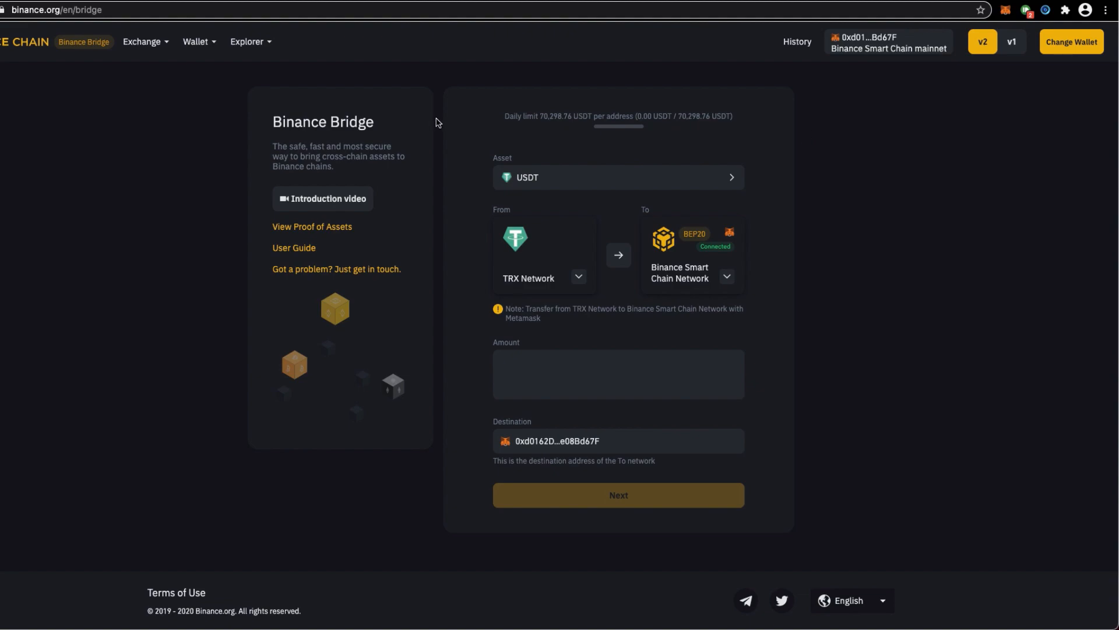
mouse_move(596, 172)
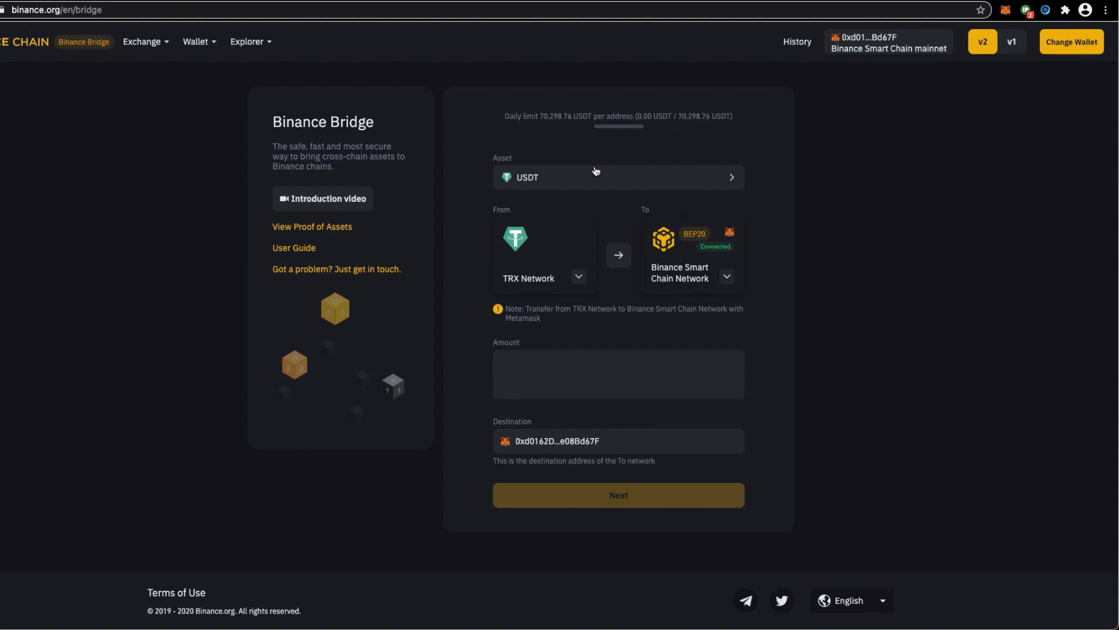